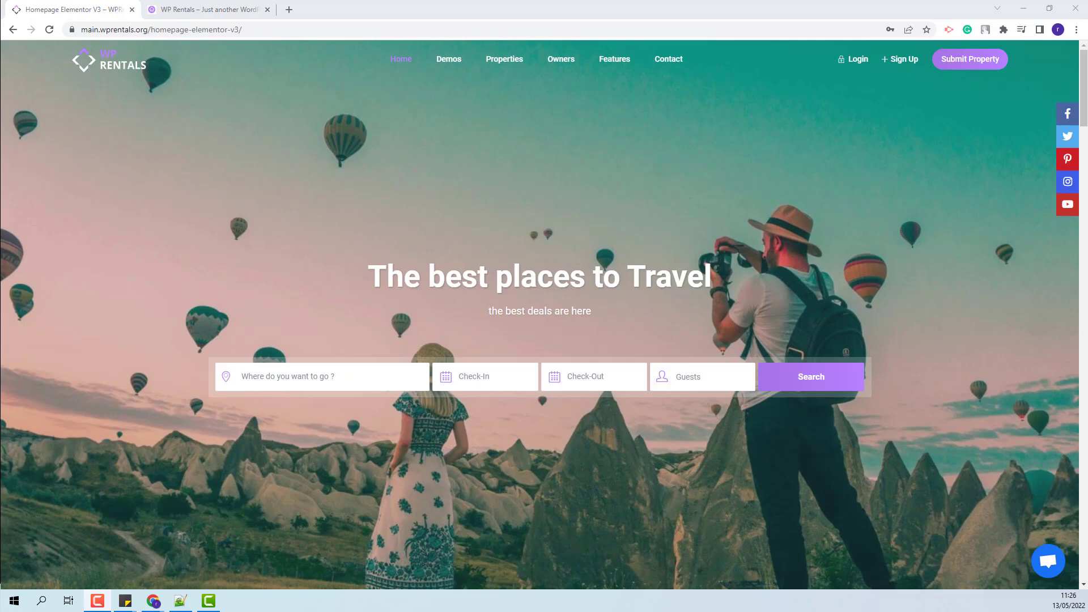
- Open WpRentals Options in a new tab from the rentals site's admin bar
{"action": "left_click", "coordinate": [206, 9]}
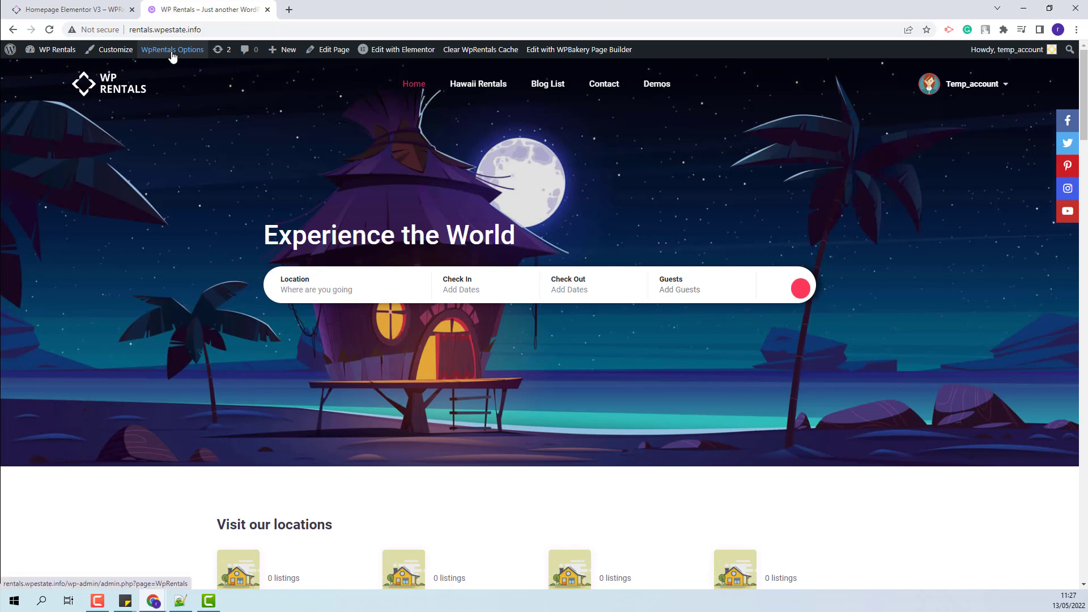
{"action": "right_click", "coordinate": [172, 50]}
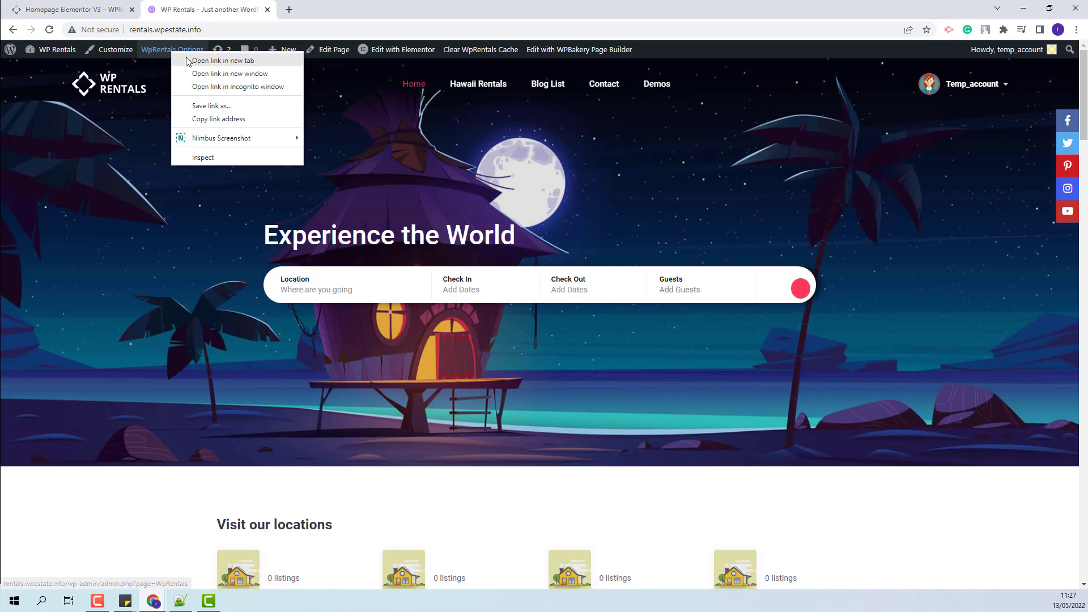
{"action": "left_click", "coordinate": [220, 60]}
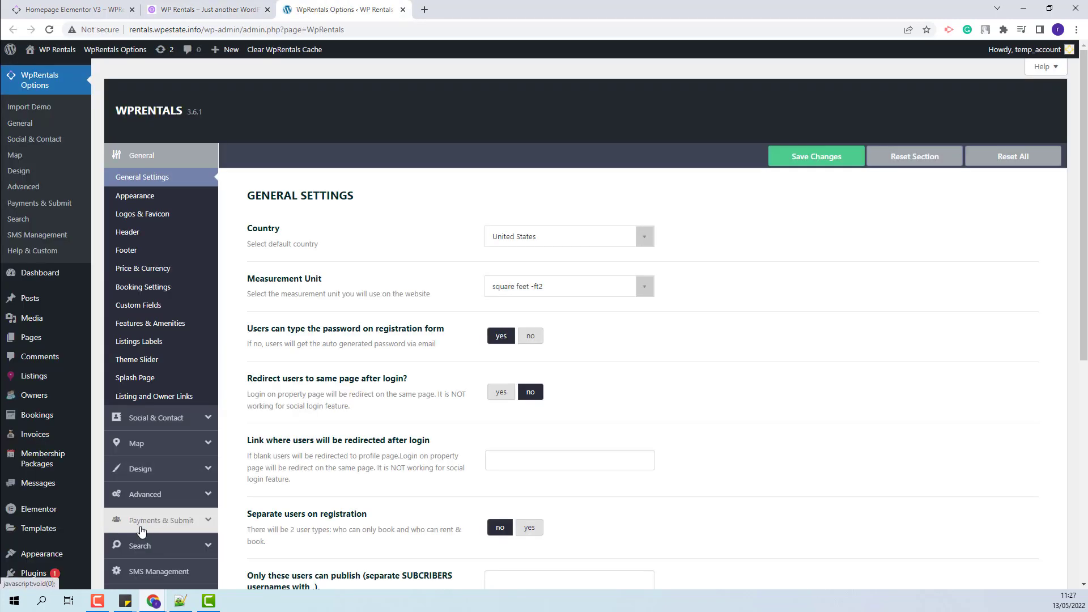
- Review Booking Payment Options under Payments & Submit: 50% deposit fee, 10% service fee
{"action": "left_click", "coordinate": [160, 520]}
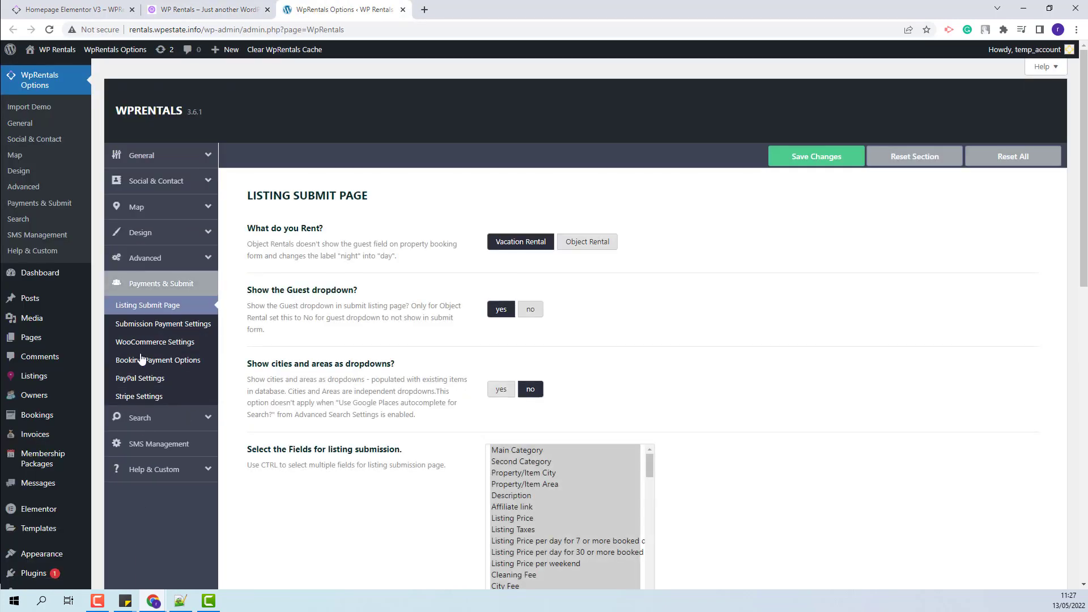
{"action": "left_click", "coordinate": [157, 360]}
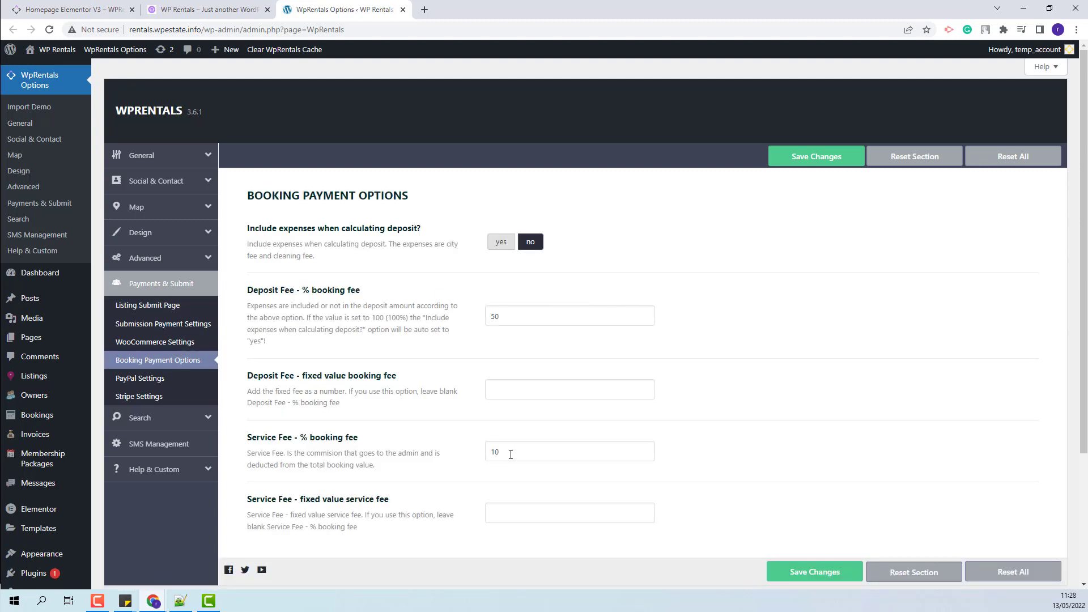
{"action": "left_click", "coordinate": [569, 316]}
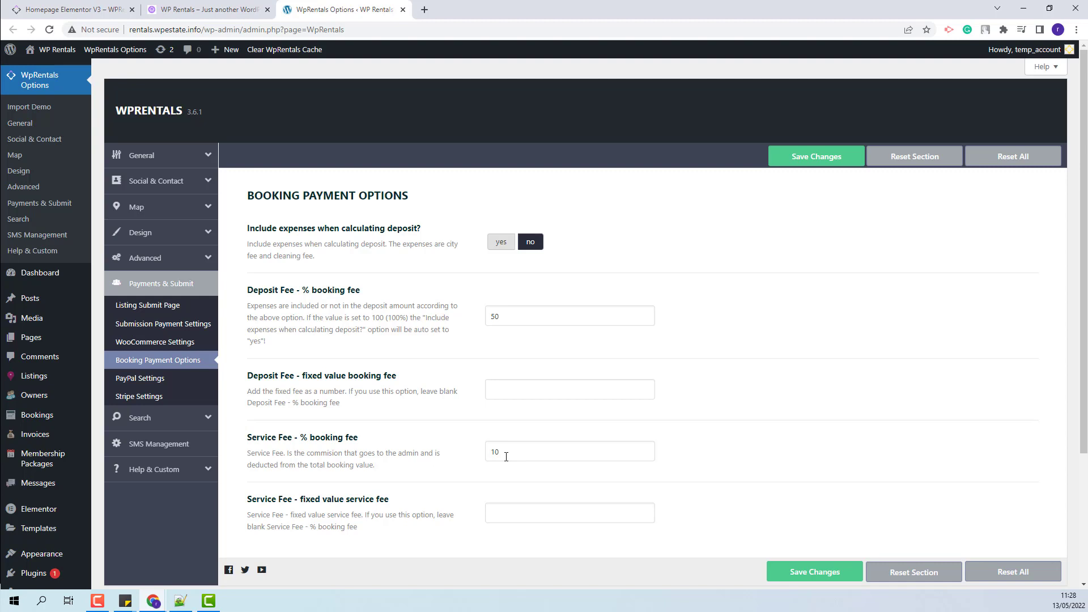
{"action": "mouse_move", "coordinate": [404, 324]}
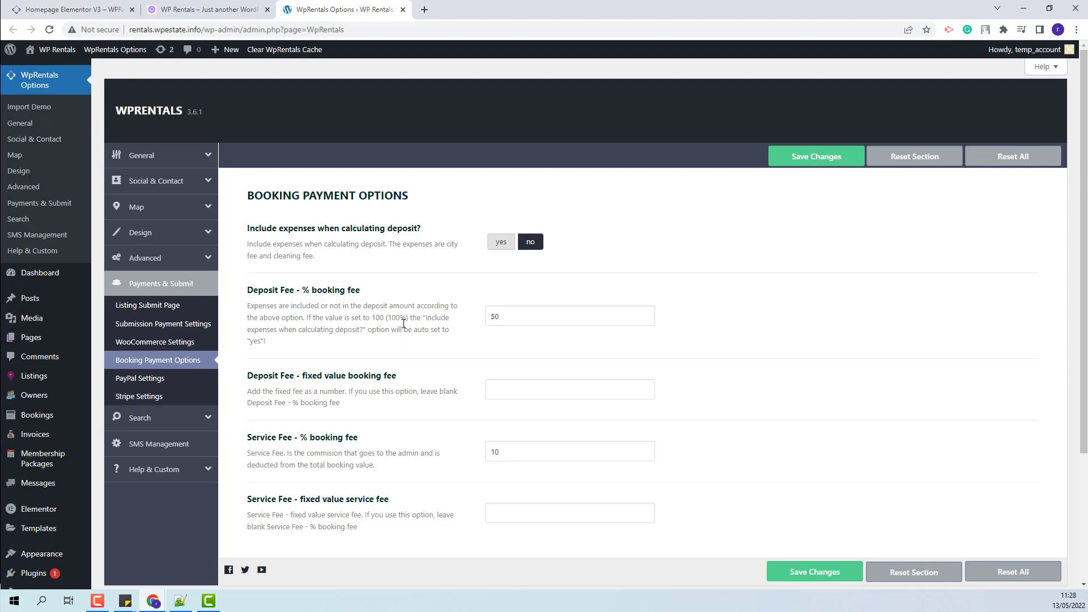
{"action": "left_click", "coordinate": [569, 315]}
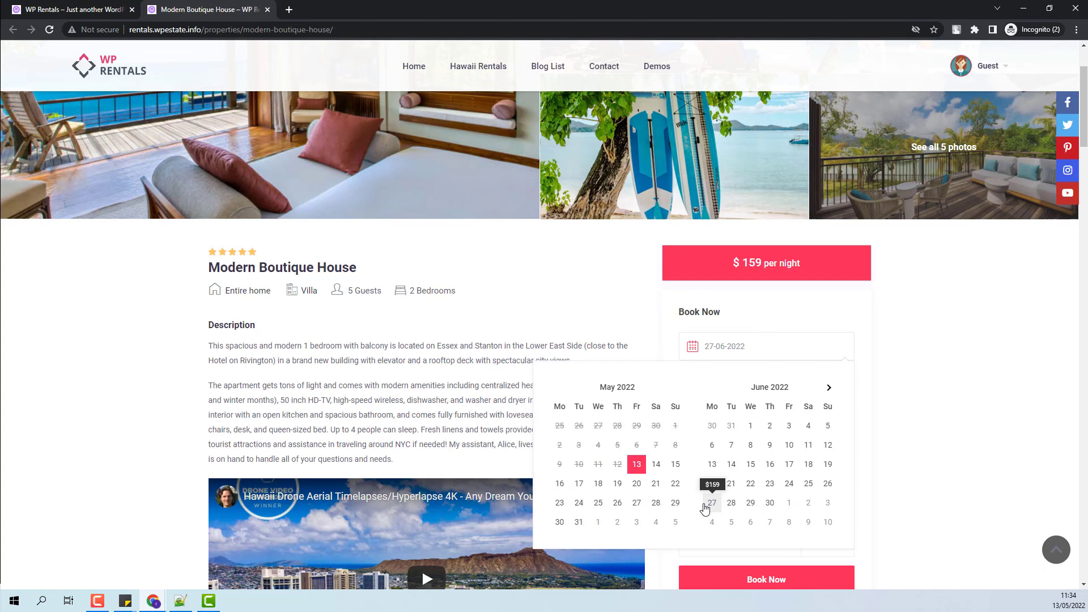
- Book Modern Boutique House through 03-07-2022 for 4 guests ($1,104), then reach guest reservations
{"action": "left_click", "coordinate": [710, 502]}
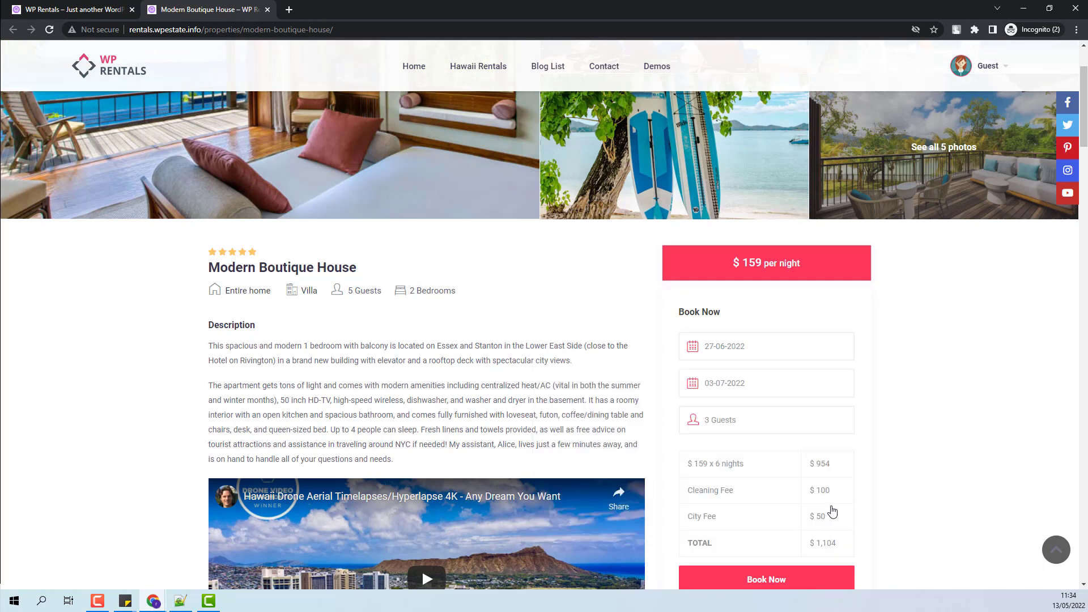
{"action": "left_click", "coordinate": [765, 420]}
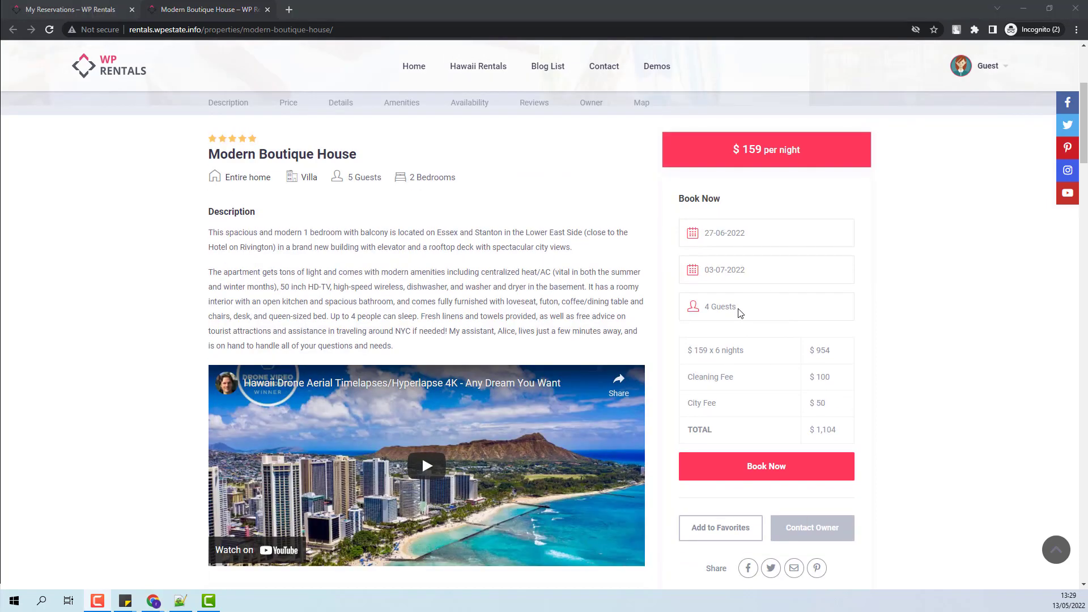
{"action": "mouse_move", "coordinate": [986, 66]}
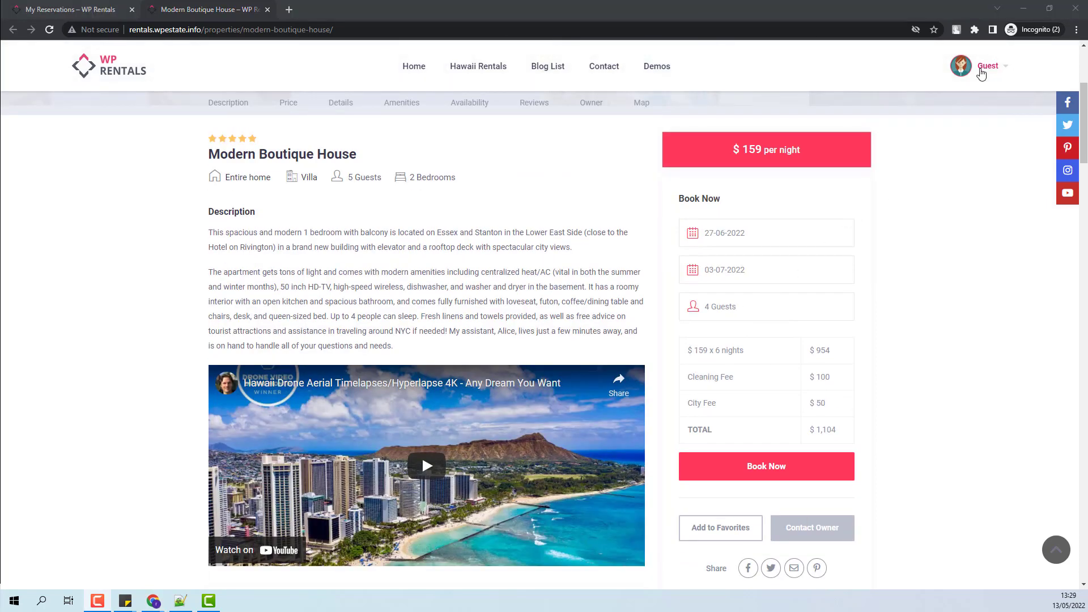
{"action": "left_click", "coordinate": [988, 65]}
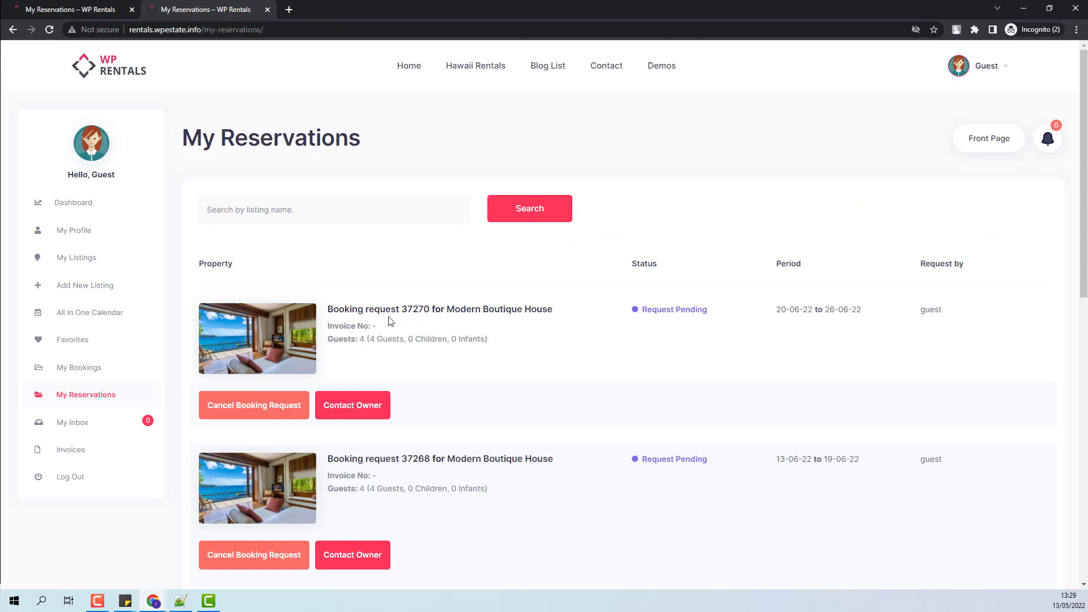
{"action": "mouse_move", "coordinate": [721, 319]}
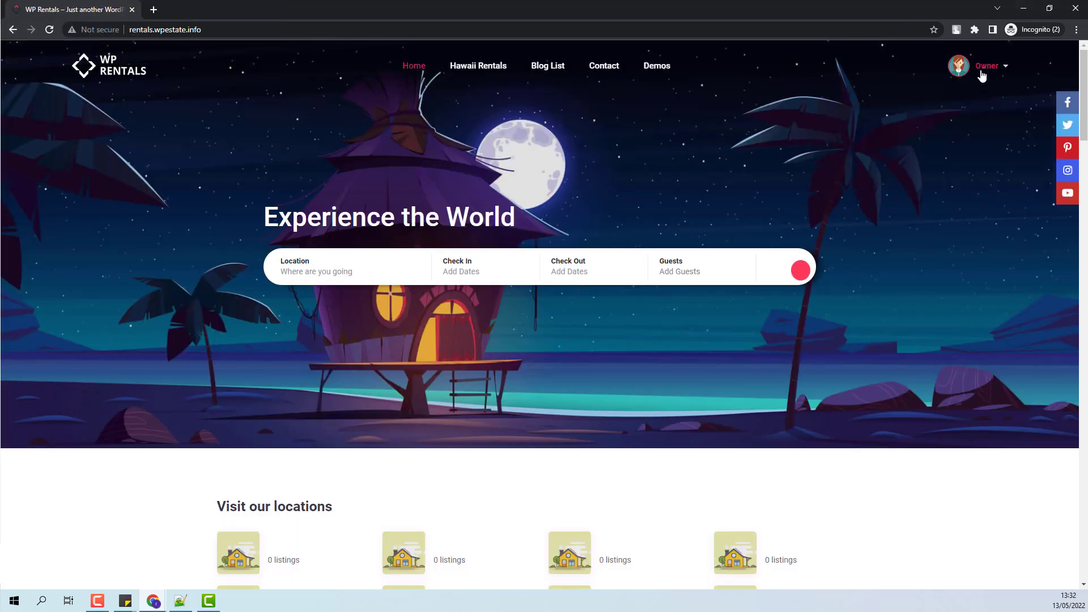
- Go to the owner's Bookings page listing pending Modern Boutique House requests
{"action": "left_click", "coordinate": [985, 66]}
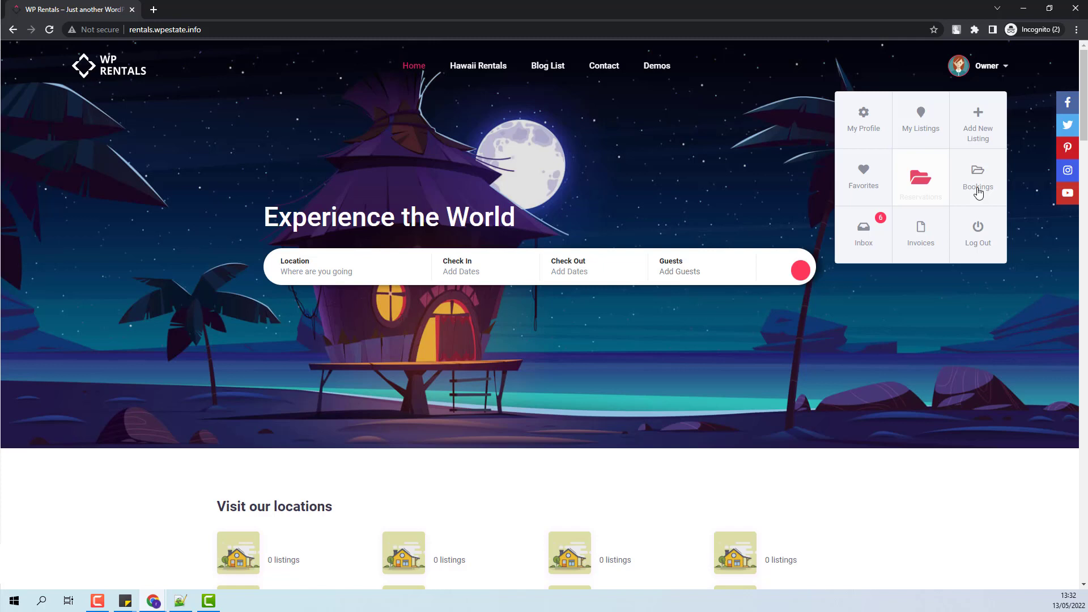
{"action": "left_click", "coordinate": [978, 178]}
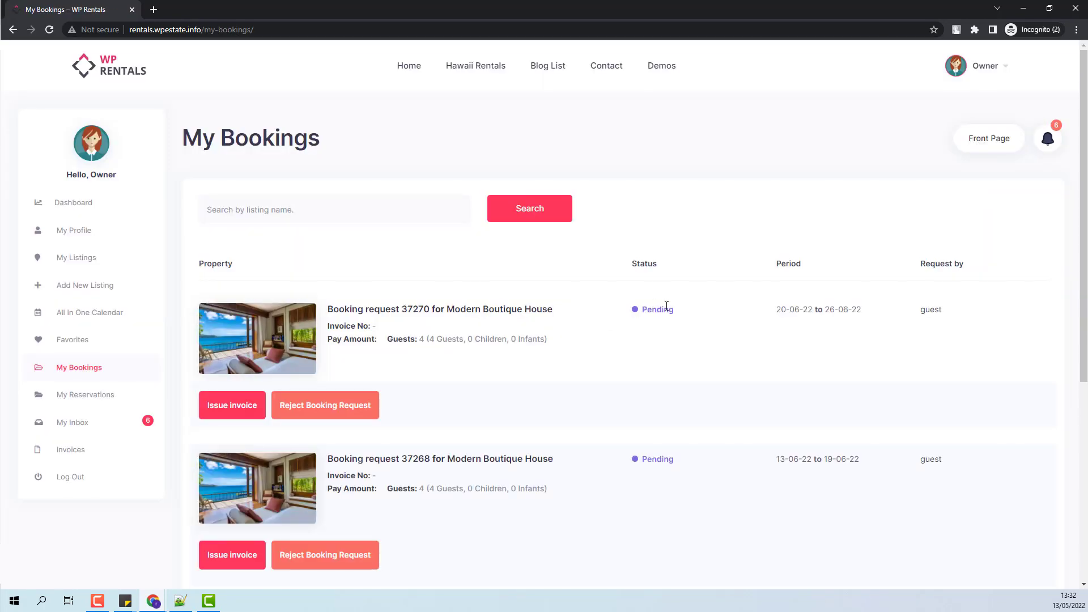
{"action": "mouse_move", "coordinate": [668, 326]}
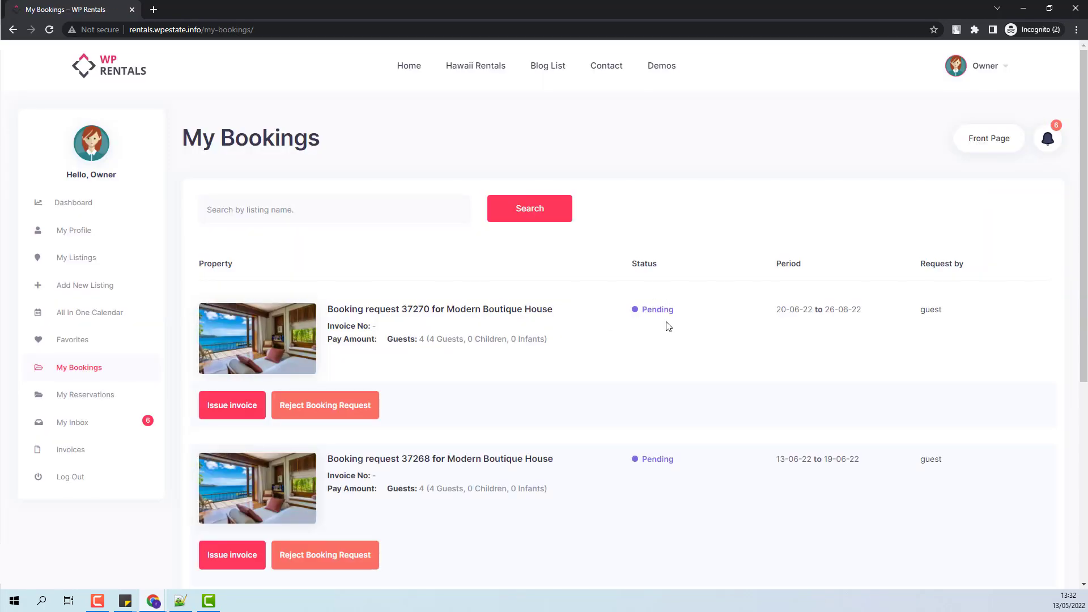
{"action": "mouse_move", "coordinate": [399, 359]}
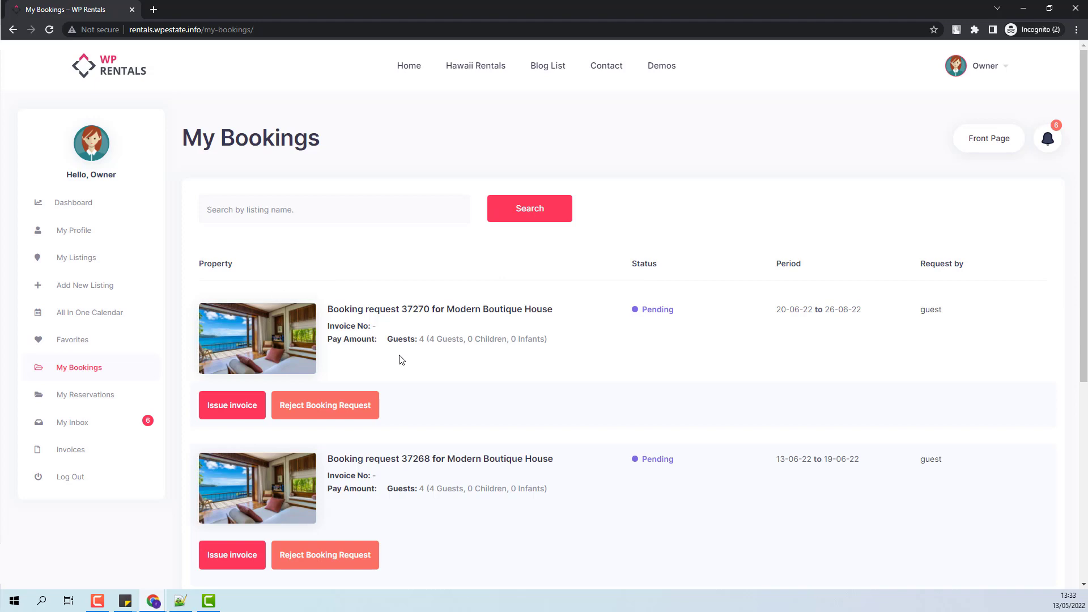
{"action": "mouse_move", "coordinate": [232, 405]}
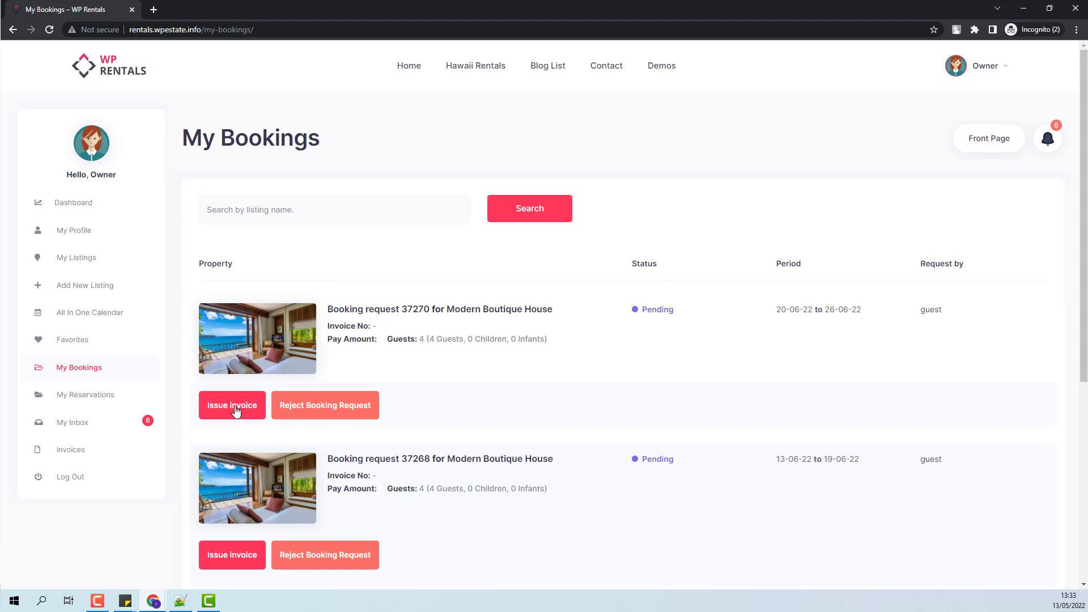
- Look over the invoice draft for request 37275, then reject the request and confirm
{"action": "left_click", "coordinate": [231, 405]}
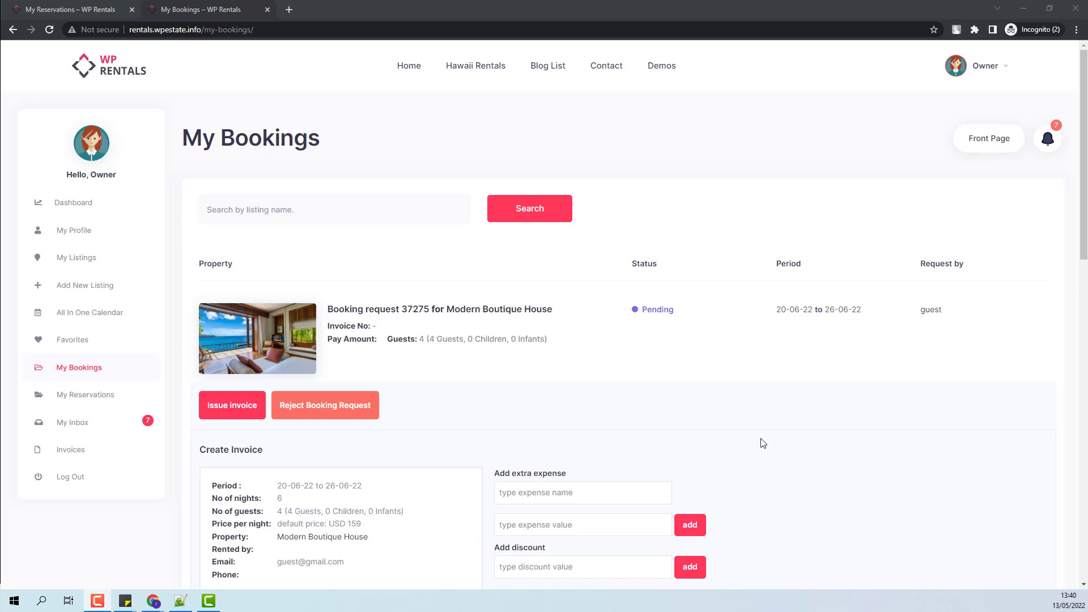
{"action": "scroll", "scroll_direction": "down", "scroll_amount": 3}
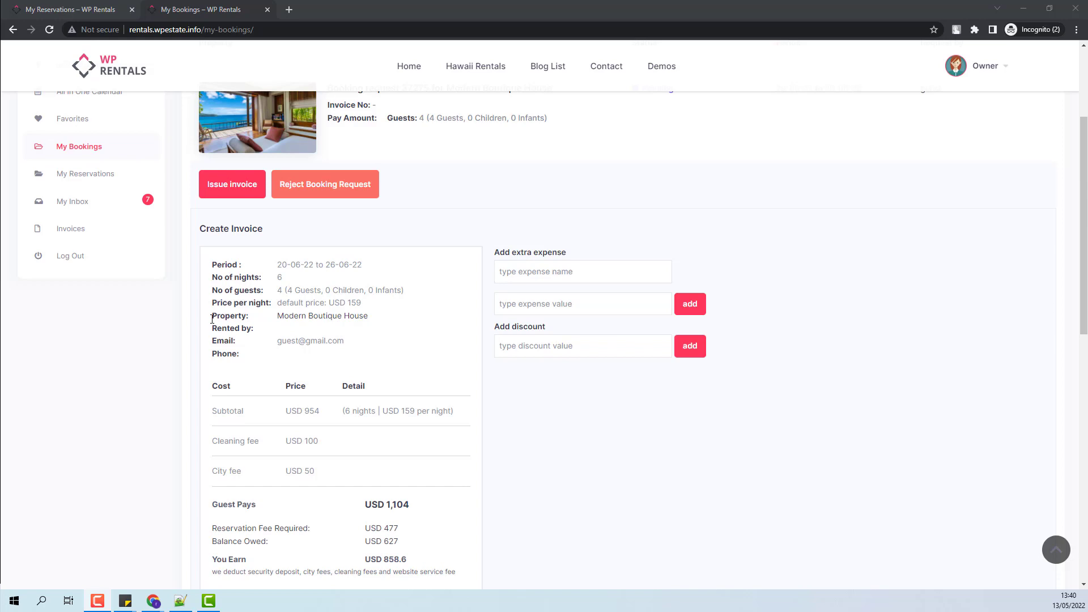
{"action": "scroll", "scroll_direction": "down", "scroll_amount": 3}
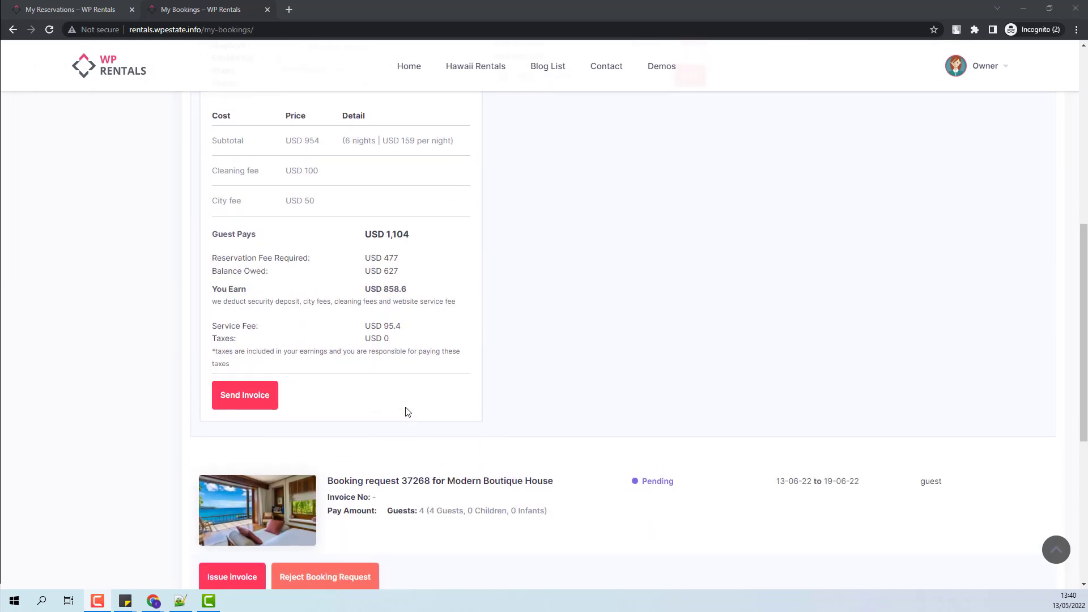
{"action": "scroll", "scroll_direction": "up", "scroll_amount": 3}
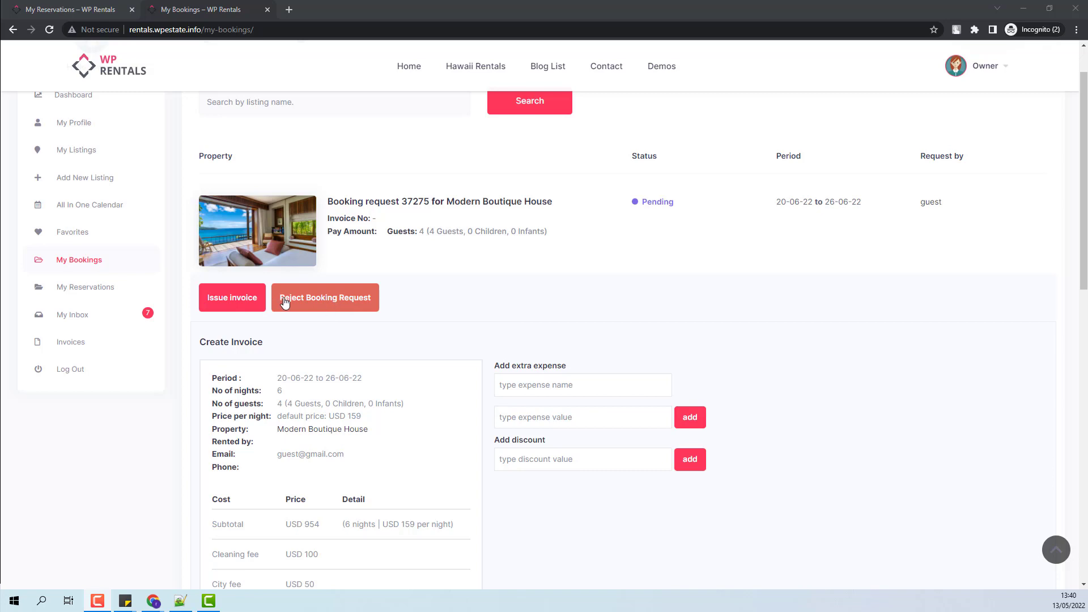
{"action": "left_click", "coordinate": [325, 297]}
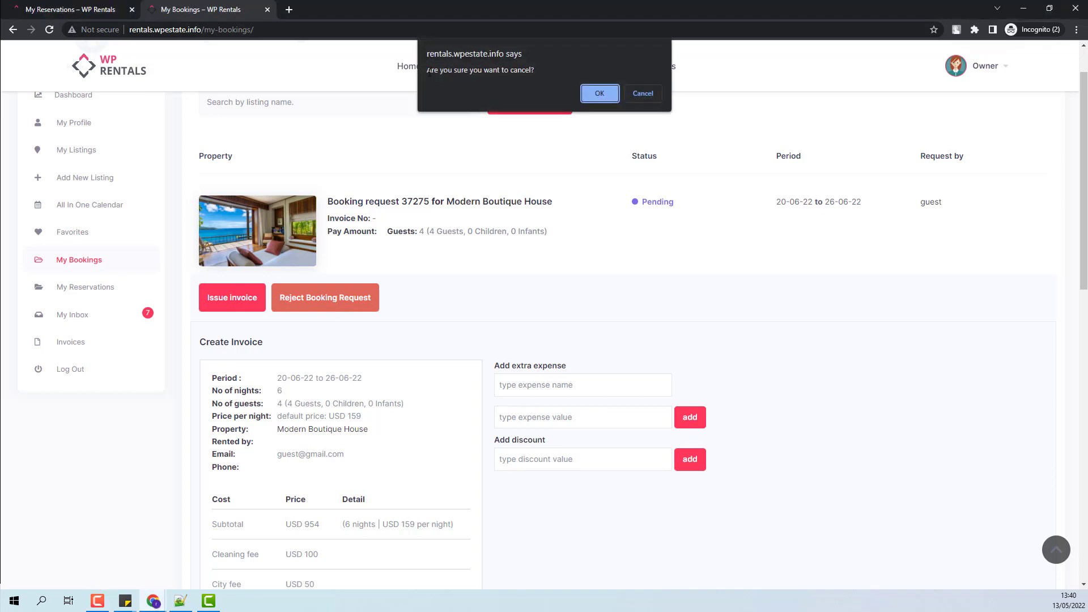
{"action": "left_click", "coordinate": [599, 93]}
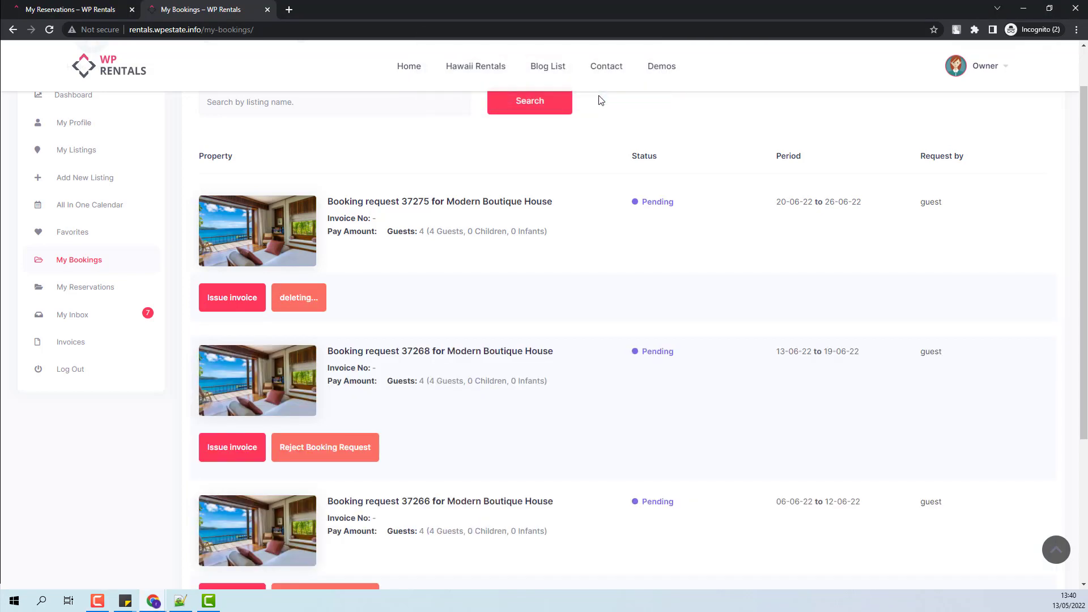
{"action": "left_click", "coordinate": [299, 296]}
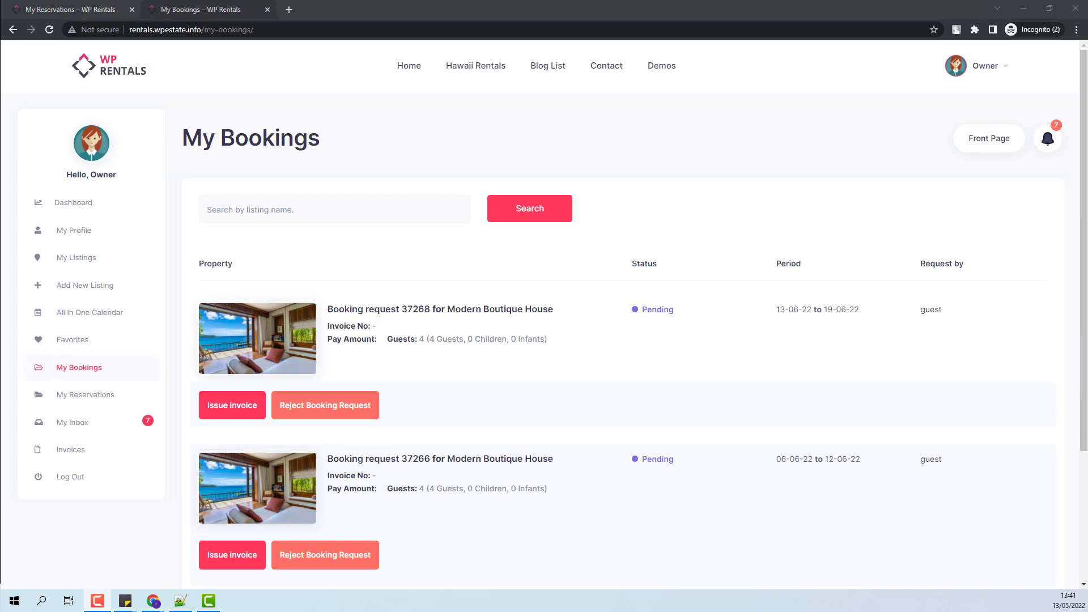
{"action": "mouse_move", "coordinate": [215, 409]}
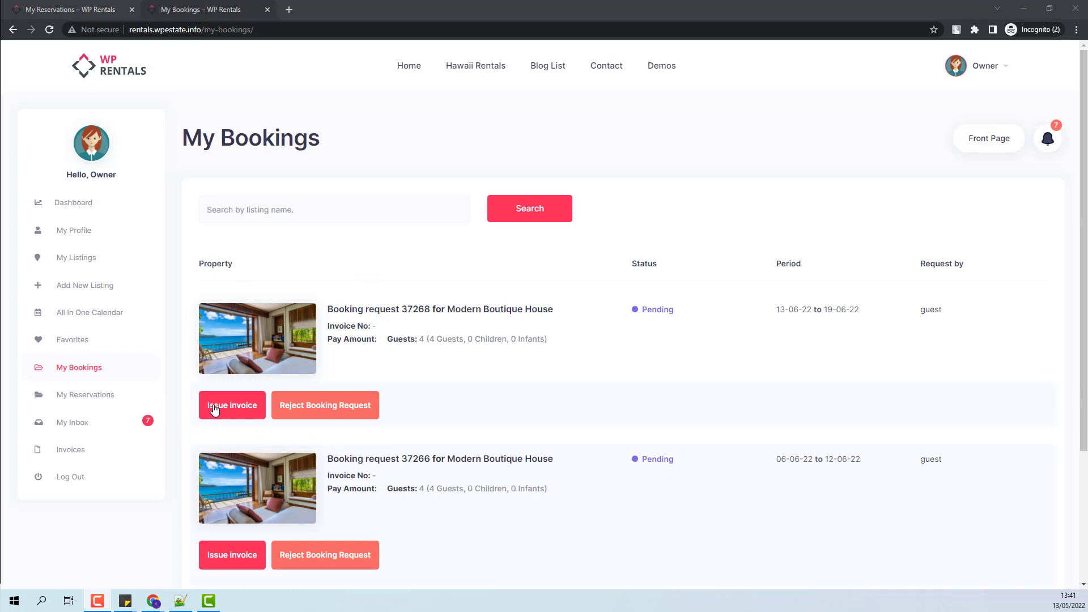
- Send invoice 37278 for booking 37268 (USD 1,104 due 13-06-22) and refresh the bookings
{"action": "left_click", "coordinate": [232, 405]}
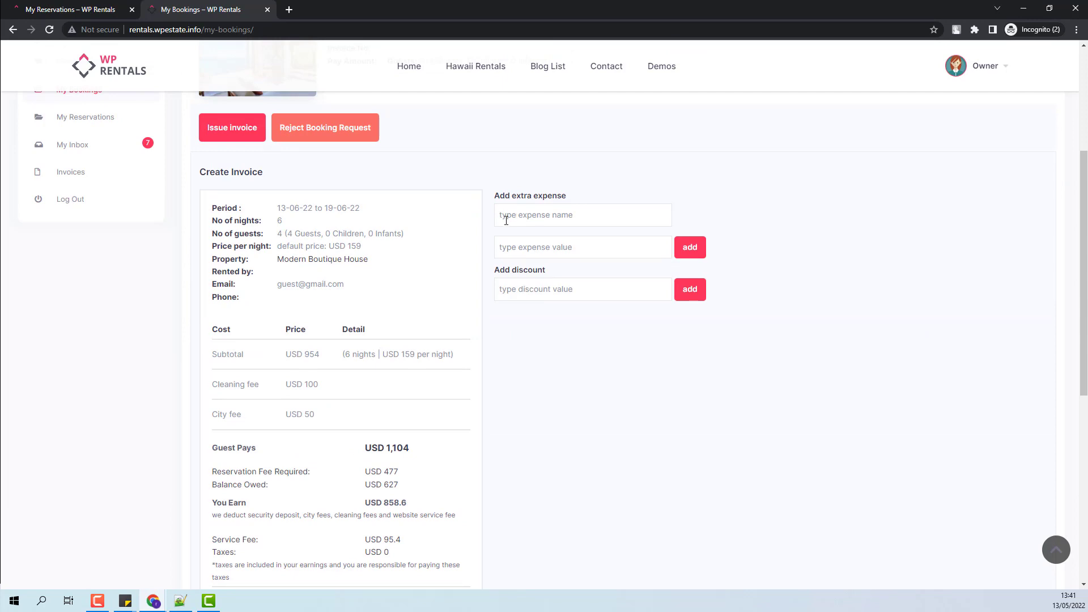
{"action": "left_click", "coordinate": [583, 290]}
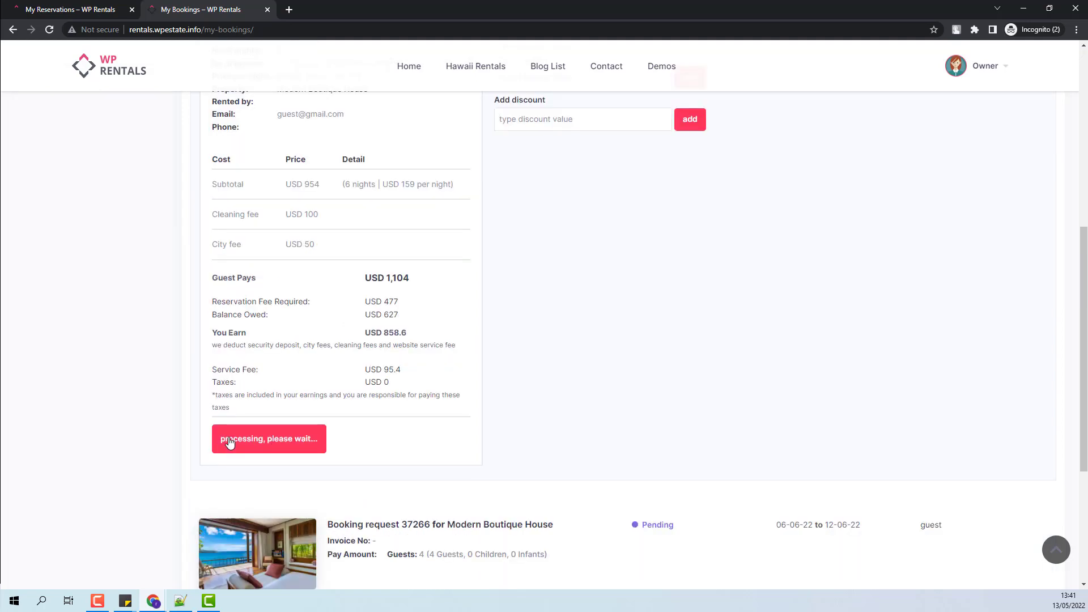
{"action": "left_click", "coordinate": [268, 438]}
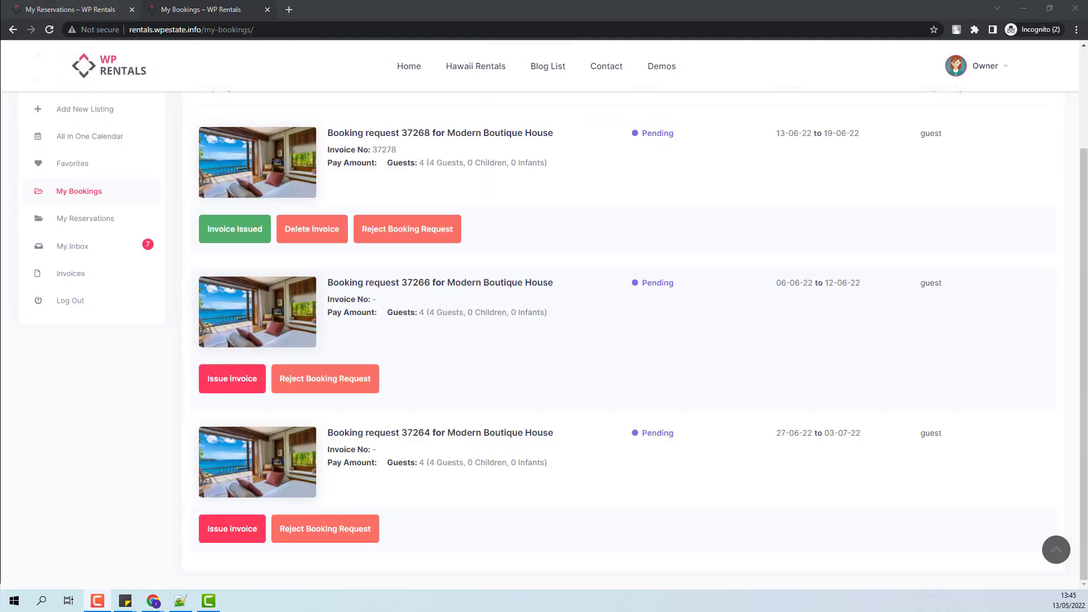
{"action": "left_click", "coordinate": [48, 29]}
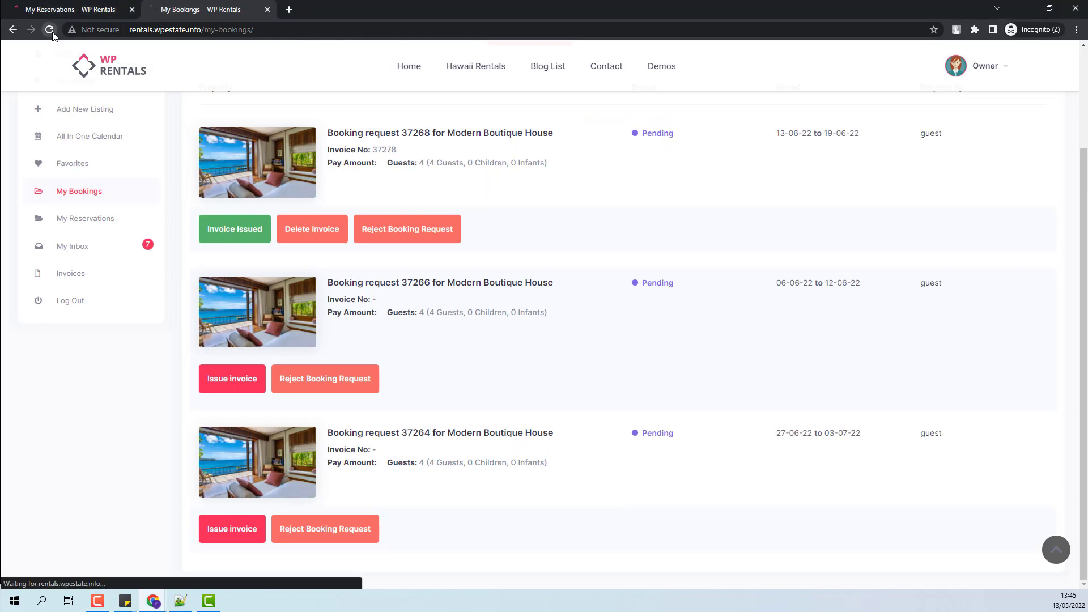
{"action": "left_click", "coordinate": [48, 29]}
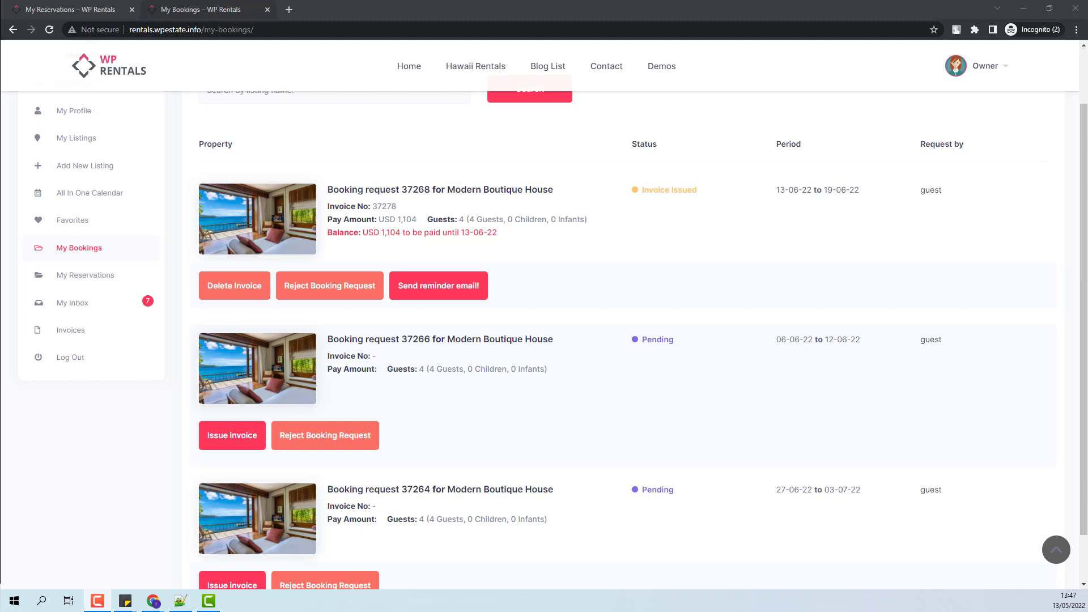
{"action": "mouse_move", "coordinate": [234, 285]}
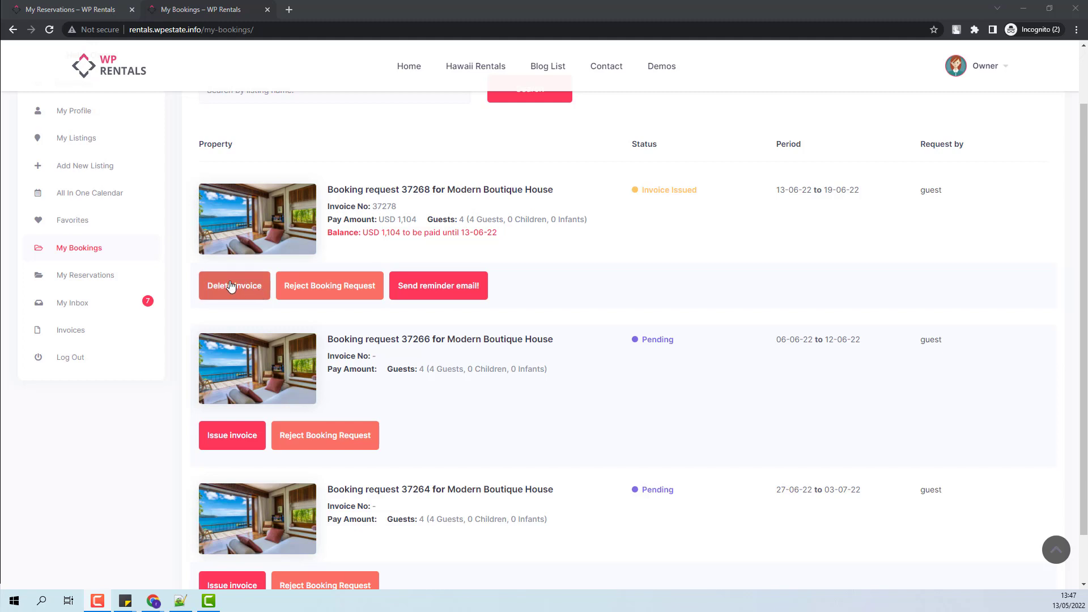
{"action": "mouse_move", "coordinate": [243, 250]}
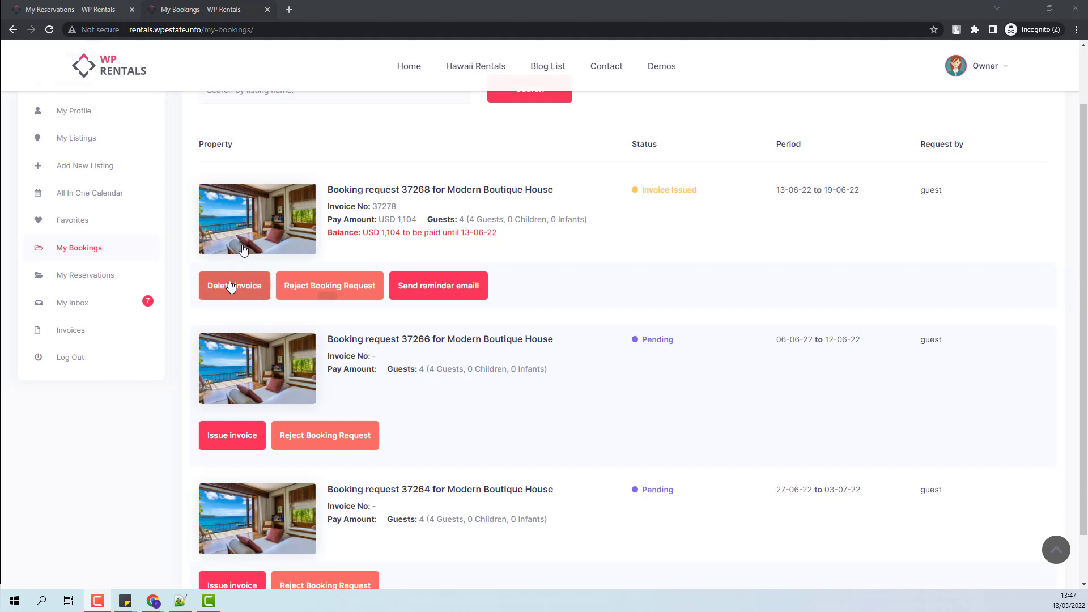
{"action": "mouse_move", "coordinate": [402, 268]}
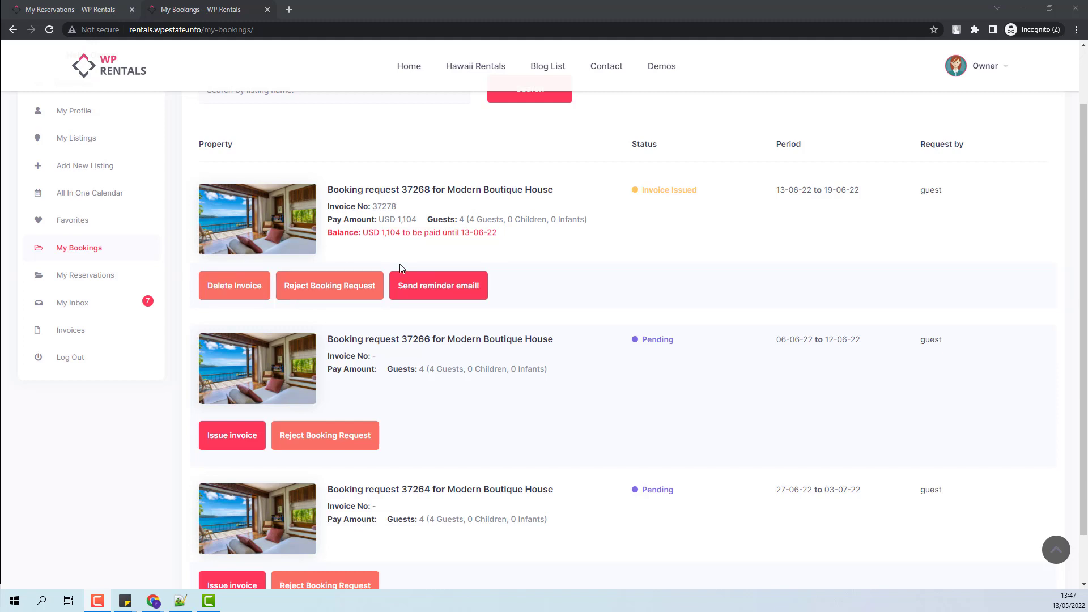
{"action": "mouse_move", "coordinate": [234, 285]}
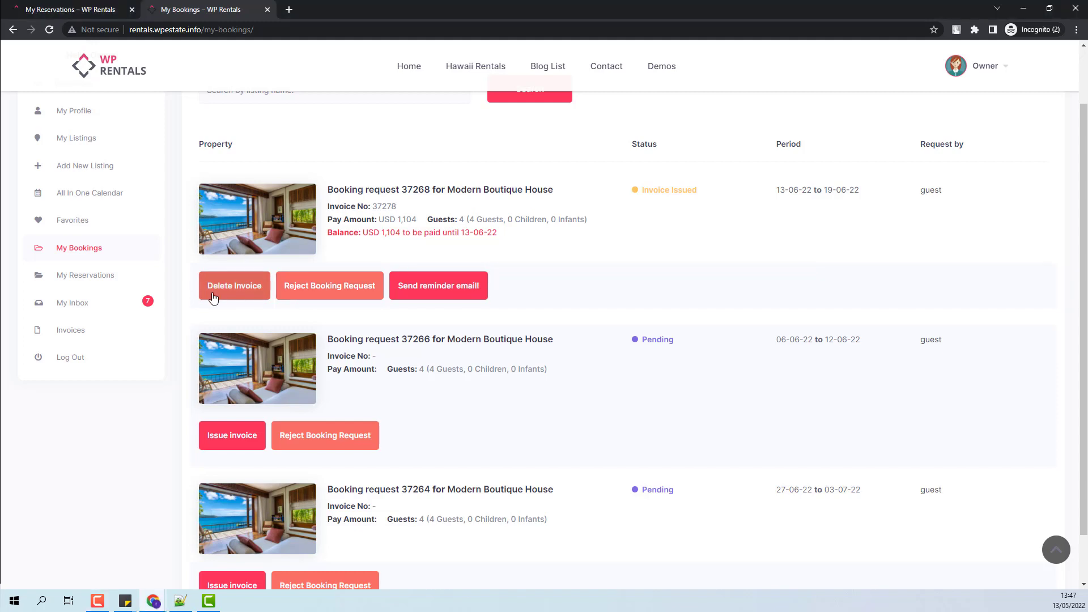
- Delete invoice 37278 from booking 37268 and reload to see it Pending
{"action": "left_click", "coordinate": [234, 285]}
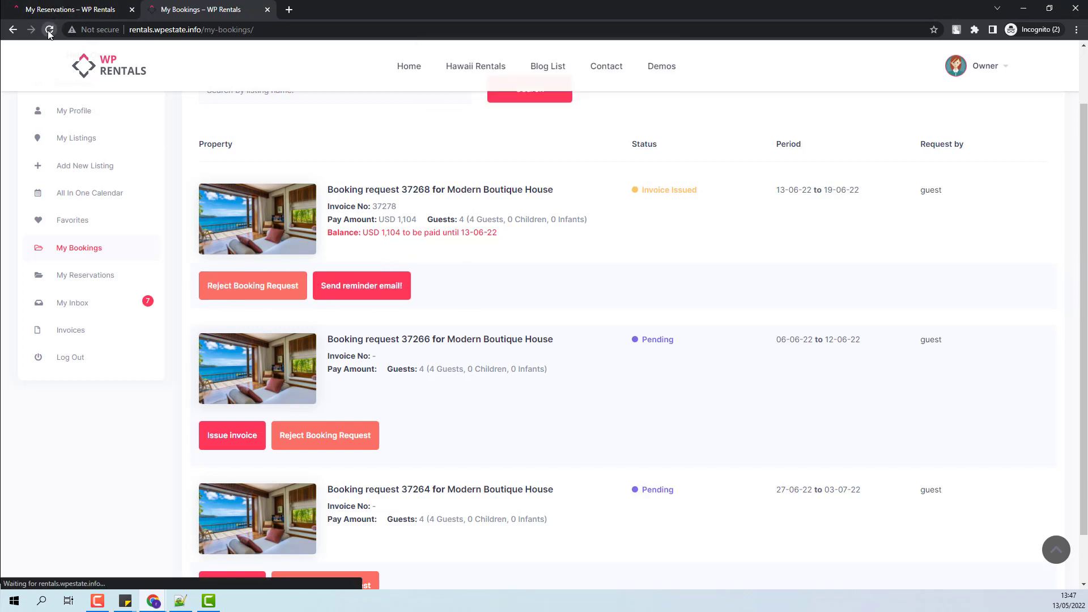
{"action": "left_click", "coordinate": [49, 29]}
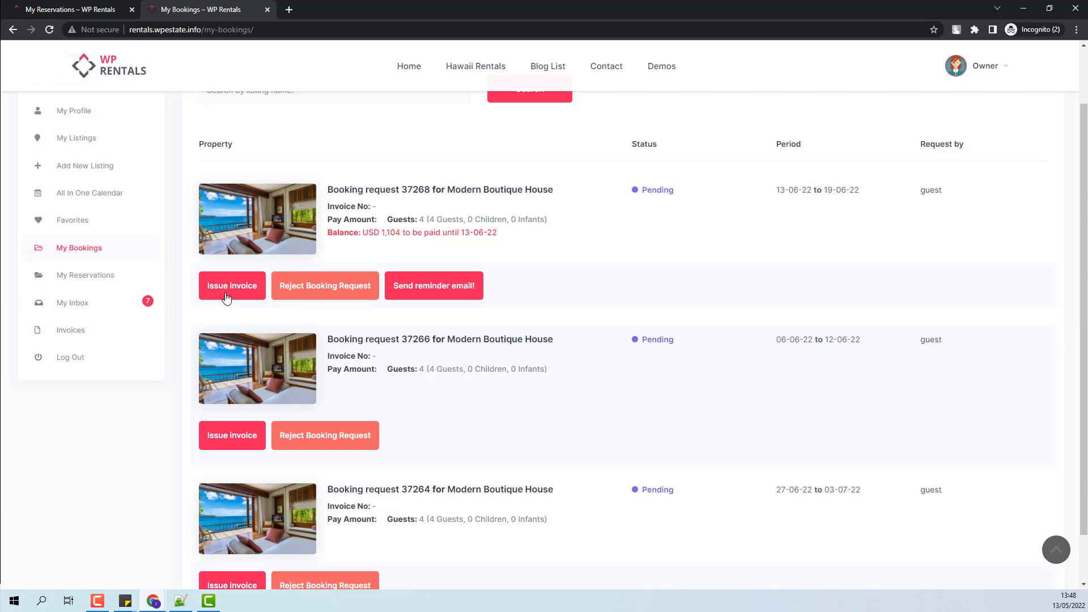
{"action": "mouse_move", "coordinate": [679, 189]}
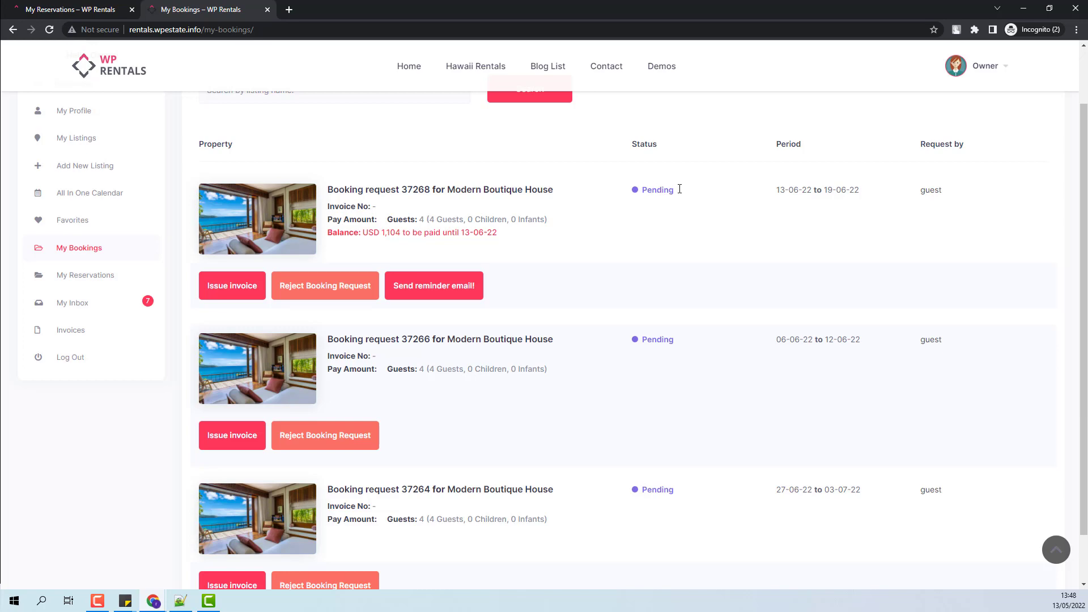
- Send a new invoice for booking 37268 with a USD 10 discount, totalling USD 1,094
{"action": "left_click", "coordinate": [232, 285]}
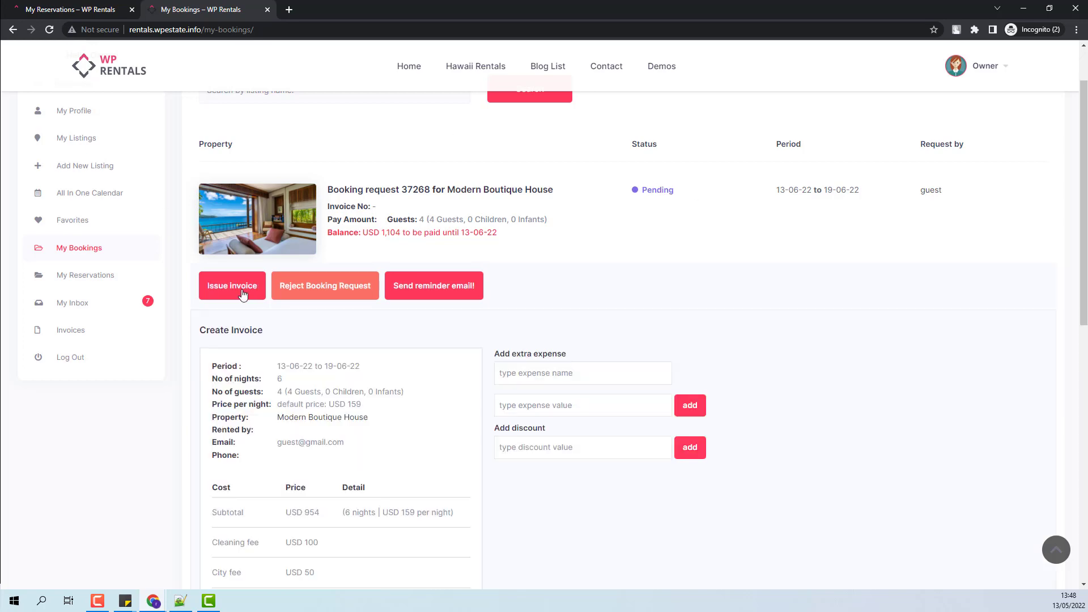
{"action": "scroll", "scroll_direction": "down", "scroll_amount": 3}
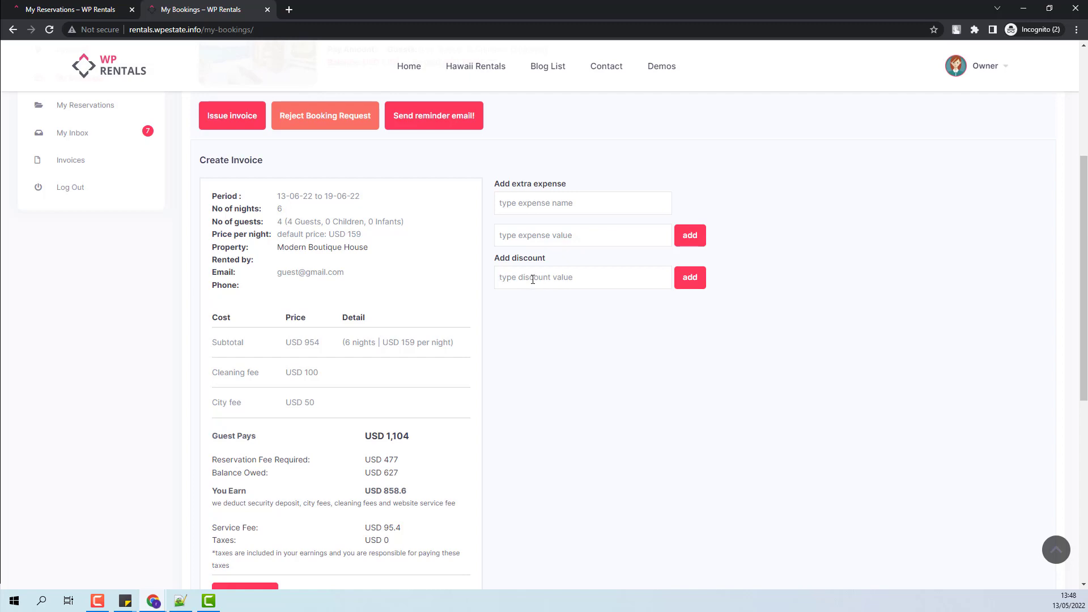
{"action": "left_click", "coordinate": [689, 278]}
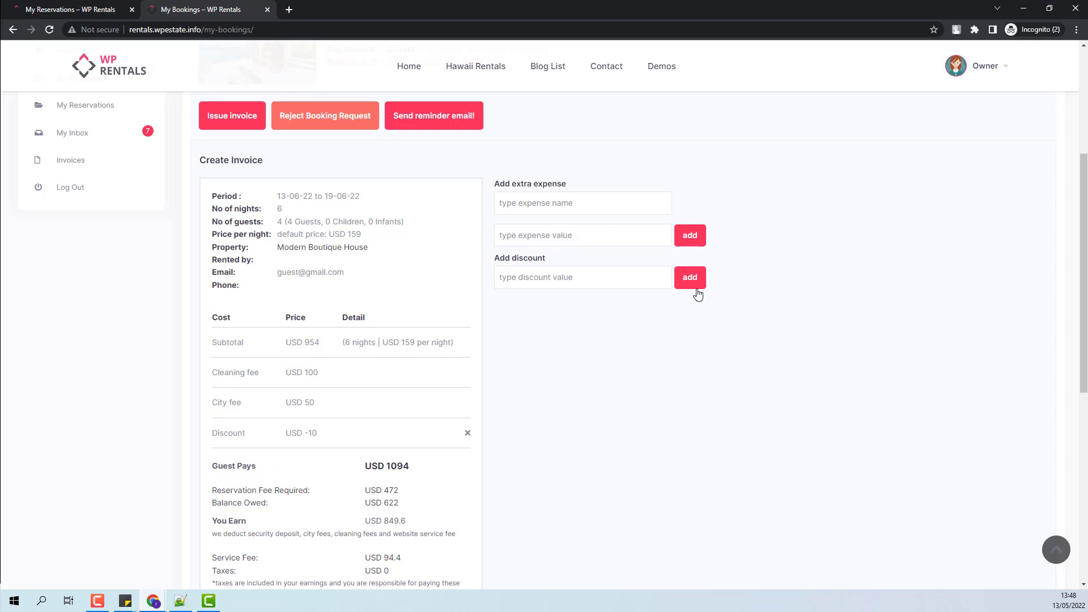
{"action": "scroll", "scroll_direction": "down", "scroll_amount": 3}
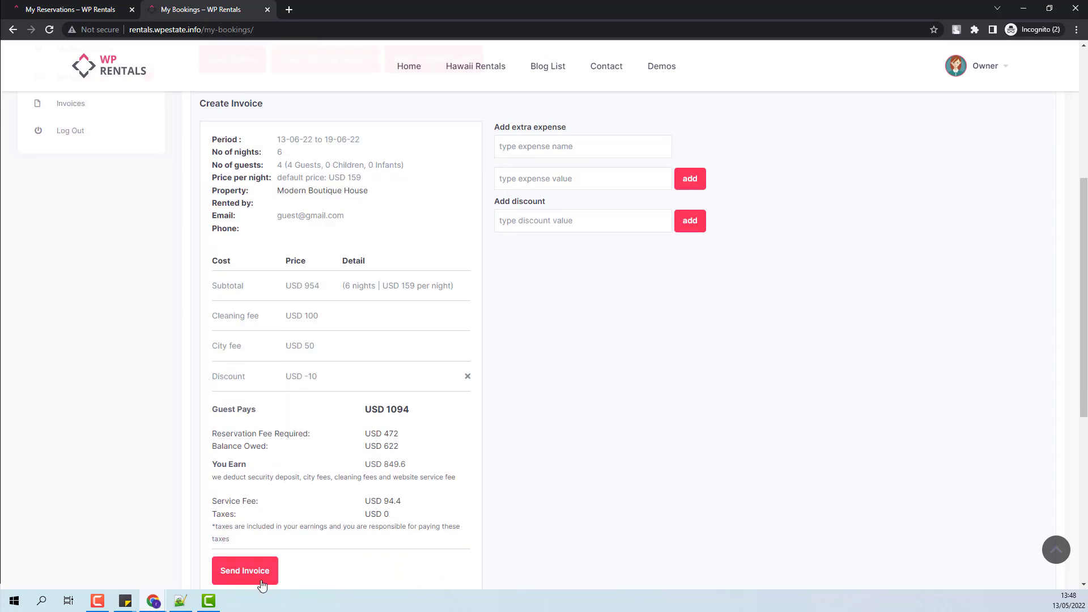
{"action": "left_click", "coordinate": [245, 570]}
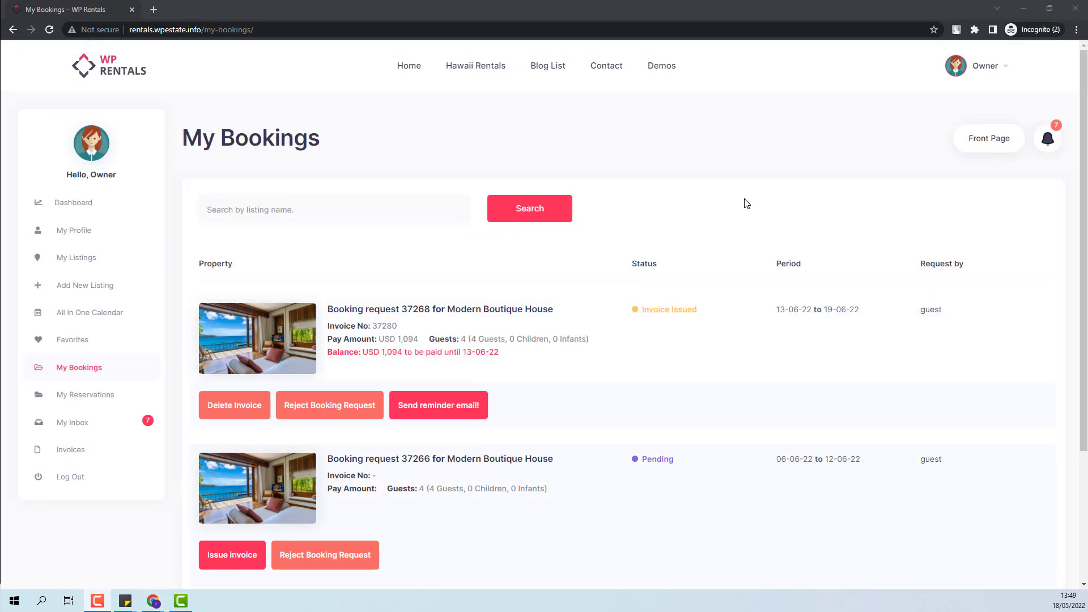
- As the guest, open invoice INV37280 and scroll to the USD 472 deposit payment buttons
{"action": "left_click", "coordinate": [86, 394]}
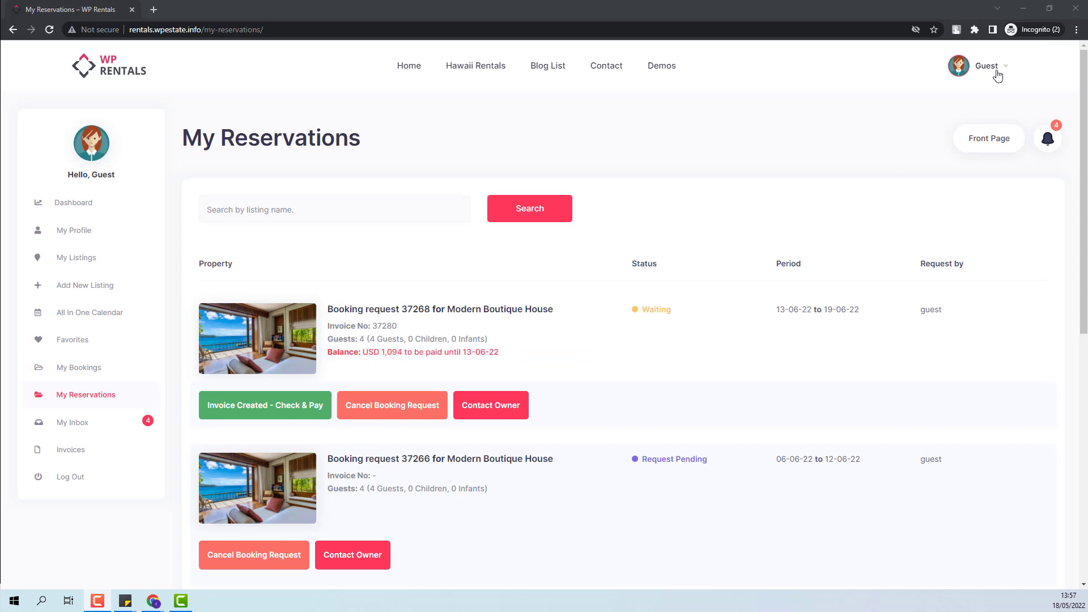
{"action": "mouse_move", "coordinate": [635, 312]}
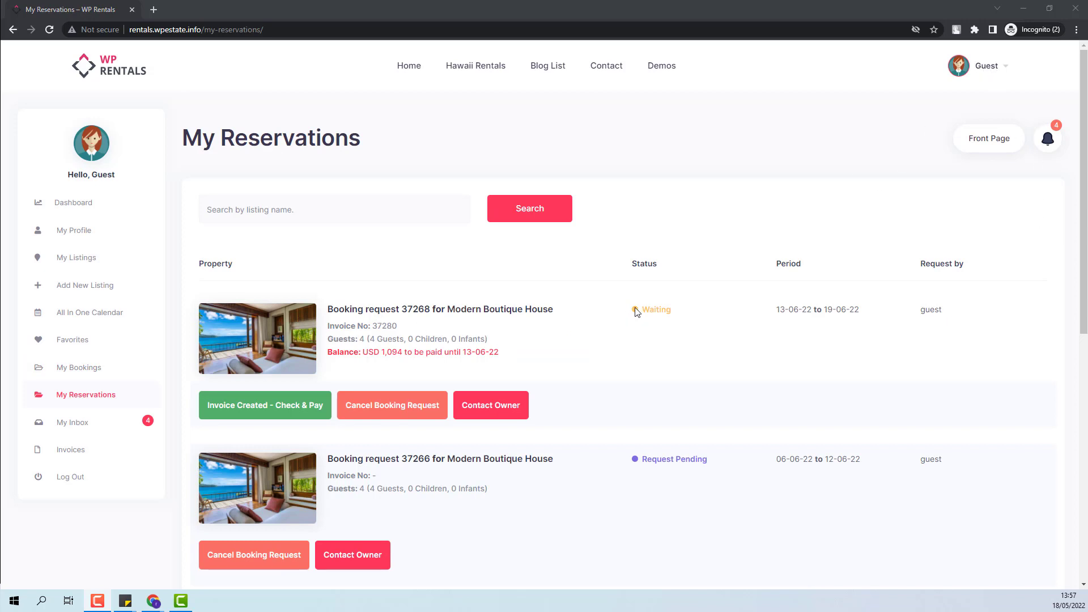
{"action": "mouse_move", "coordinate": [681, 320]}
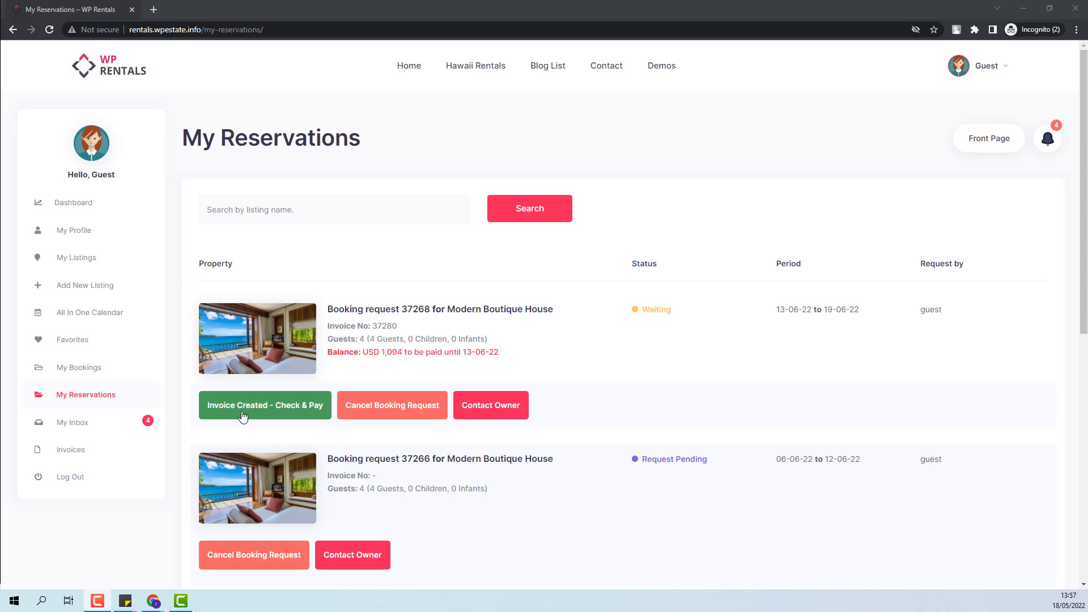
{"action": "left_click", "coordinate": [264, 405]}
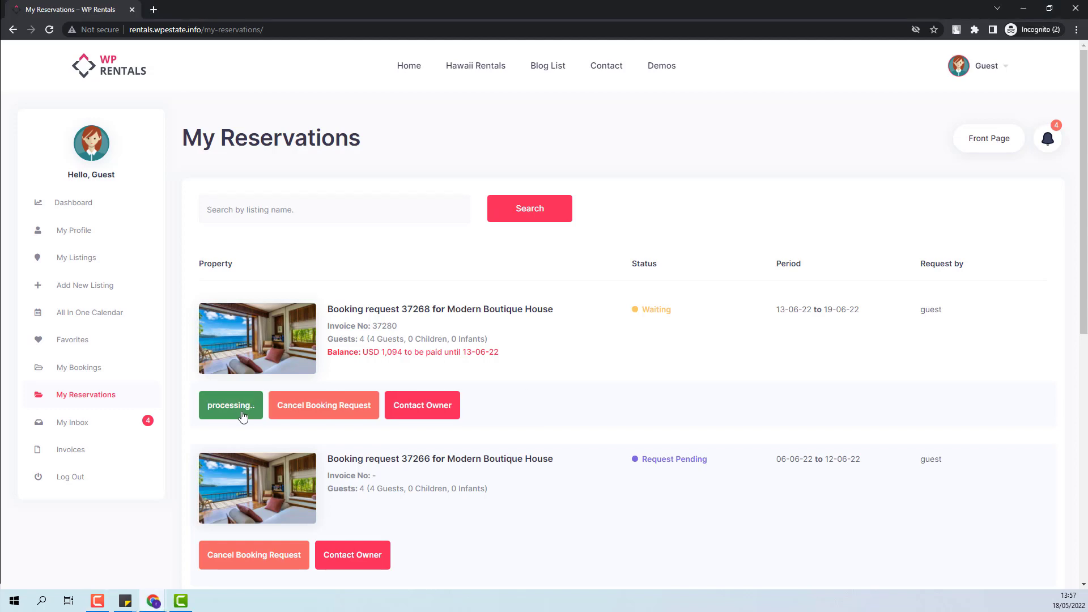
{"action": "left_click", "coordinate": [230, 405]}
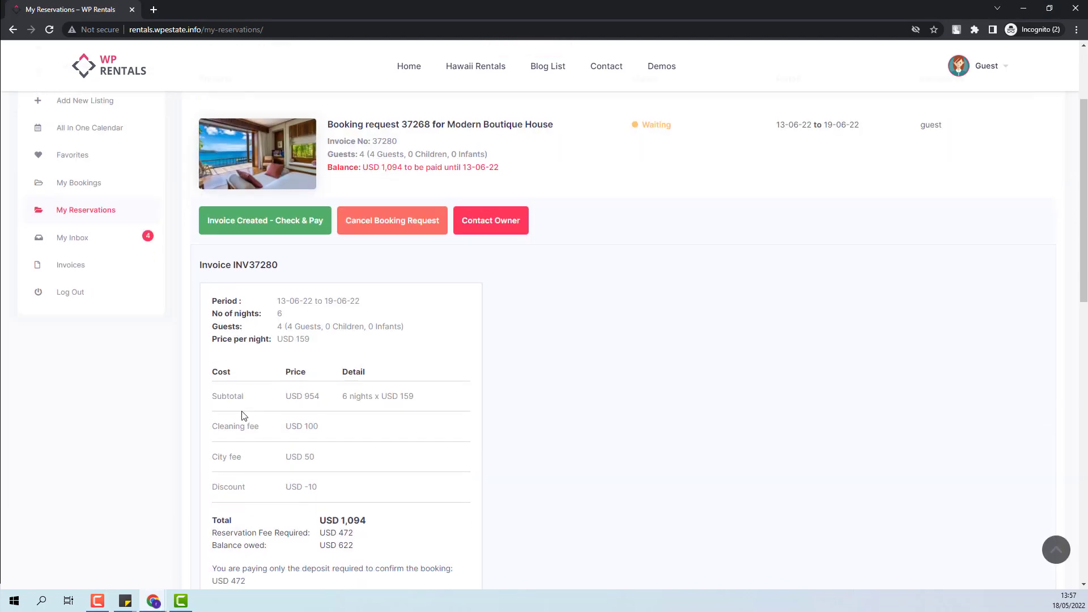
{"action": "scroll", "scroll_direction": "down", "scroll_amount": 3}
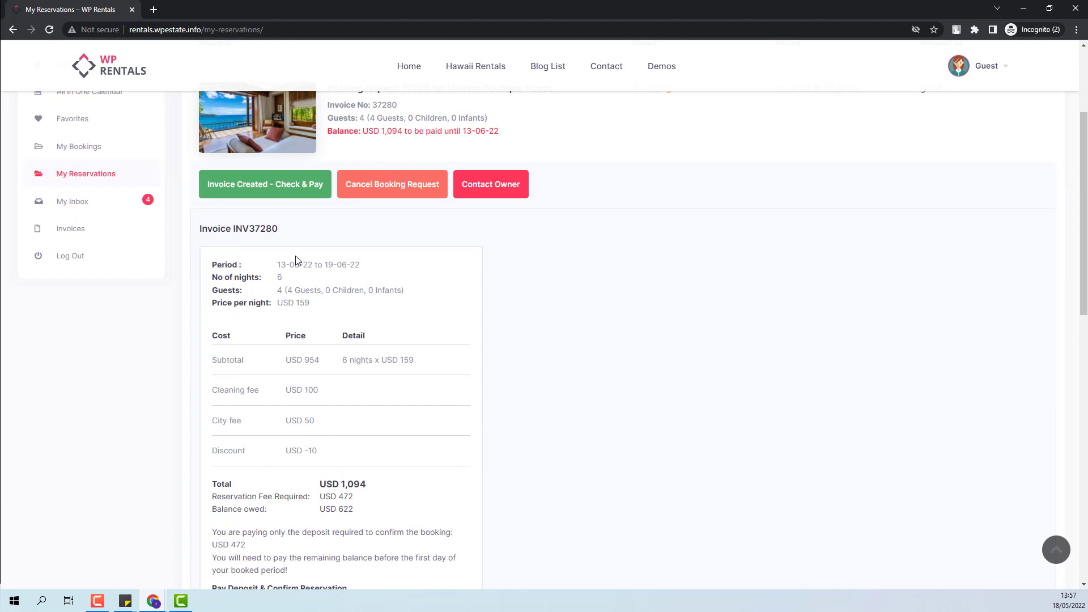
{"action": "scroll", "scroll_direction": "down", "scroll_amount": 3}
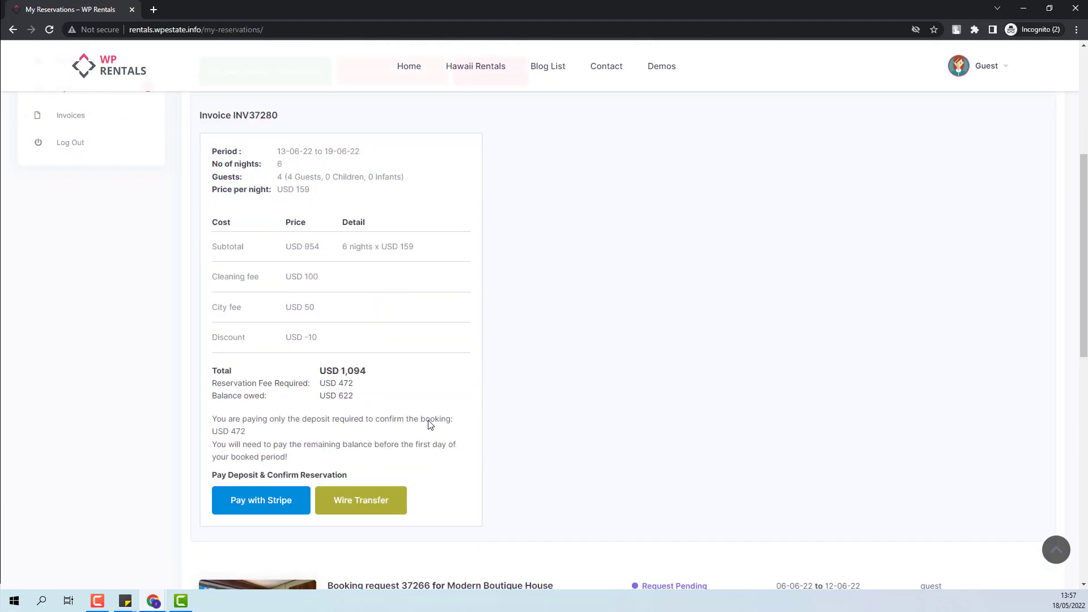
{"action": "mouse_move", "coordinate": [260, 500]}
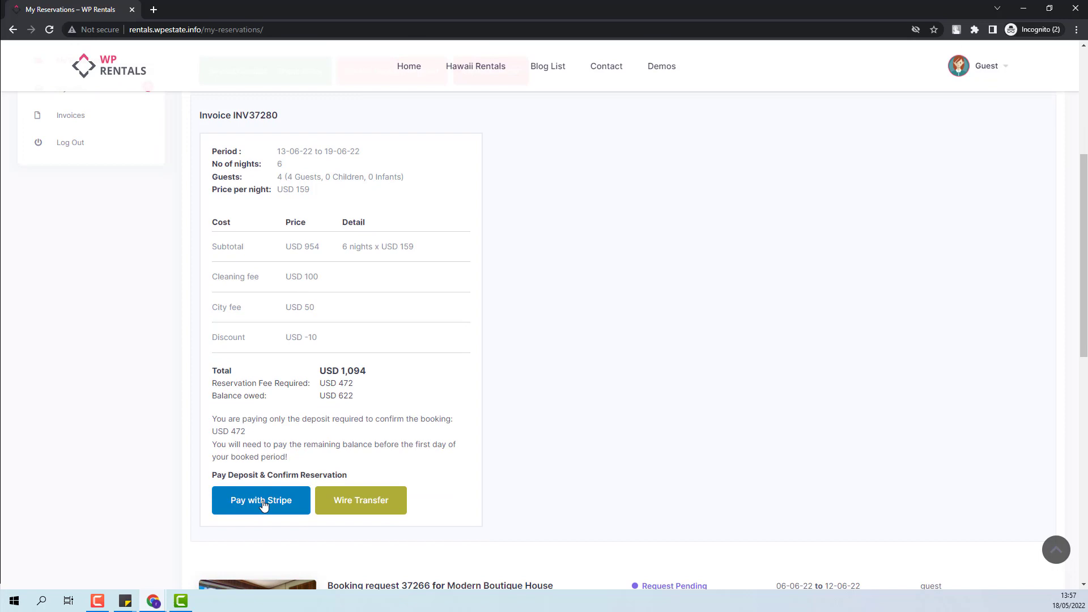
- Pay the USD 472 deposit via Stripe, confirming booking 37305 with USD 622 remaining
{"action": "left_click", "coordinate": [261, 501]}
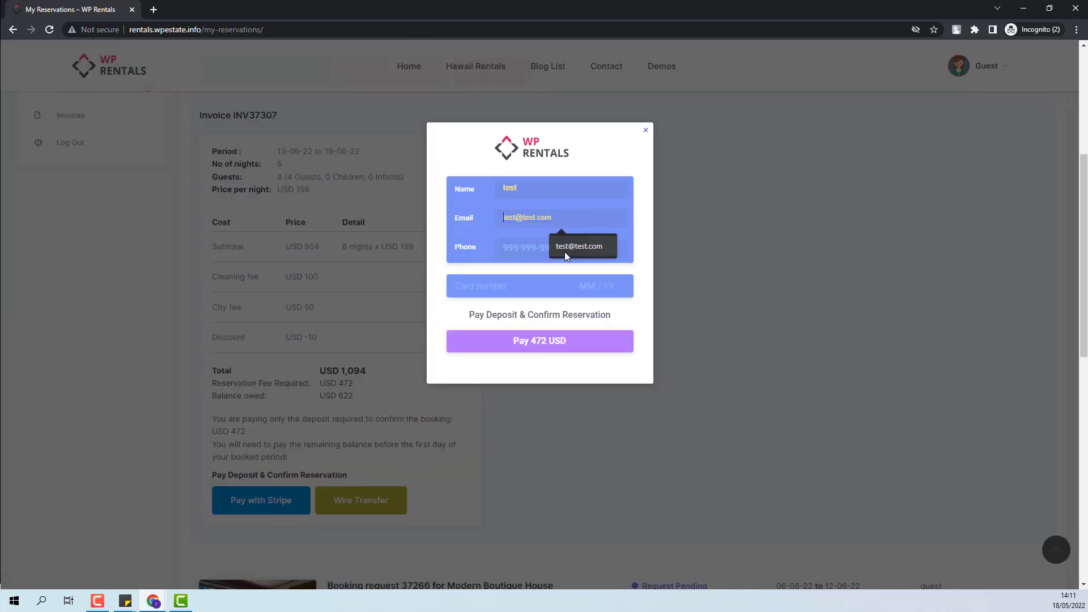
{"action": "type", "text": "424"}
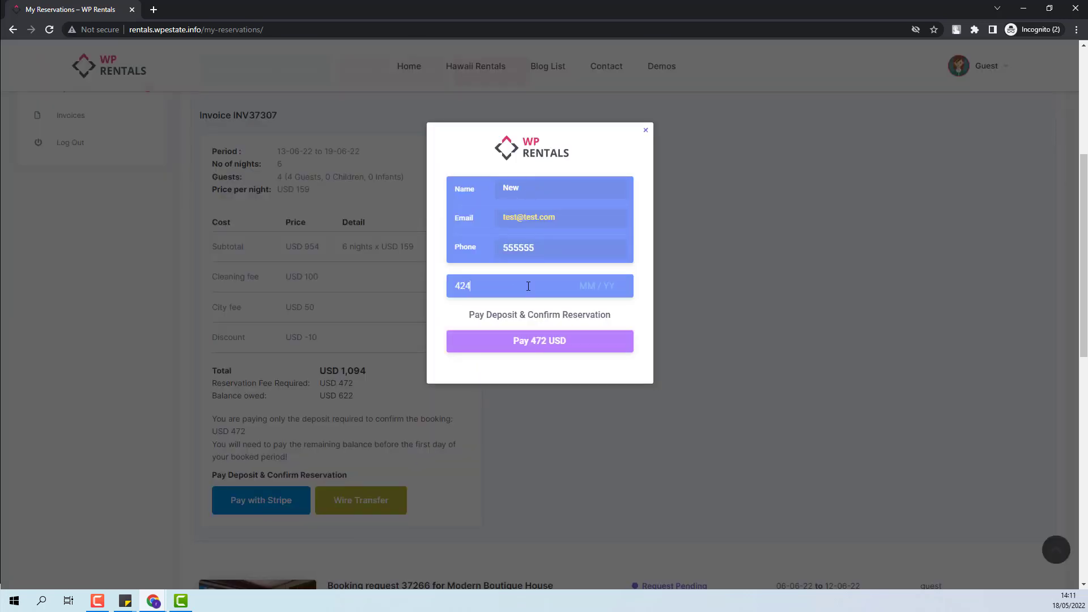
{"action": "left_click", "coordinate": [539, 340]}
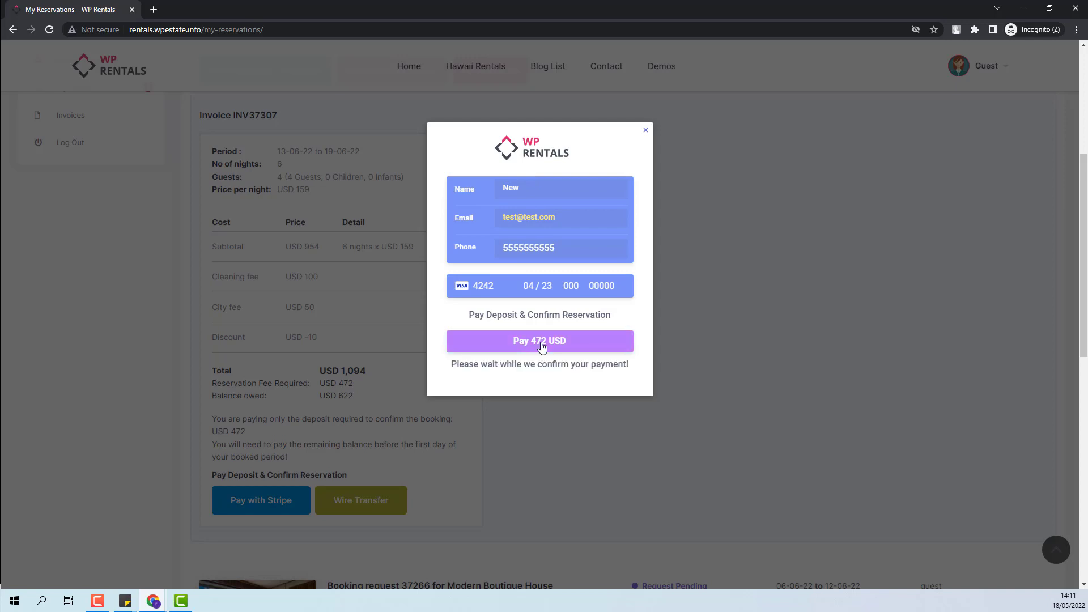
{"action": "left_click", "coordinate": [539, 340]}
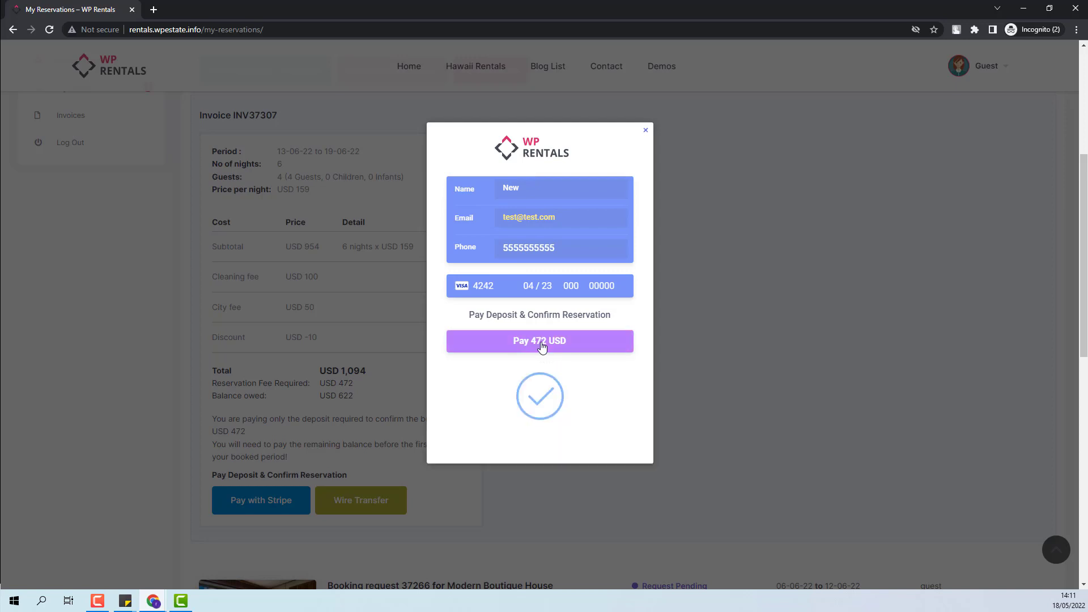
{"action": "left_click", "coordinate": [538, 340]}
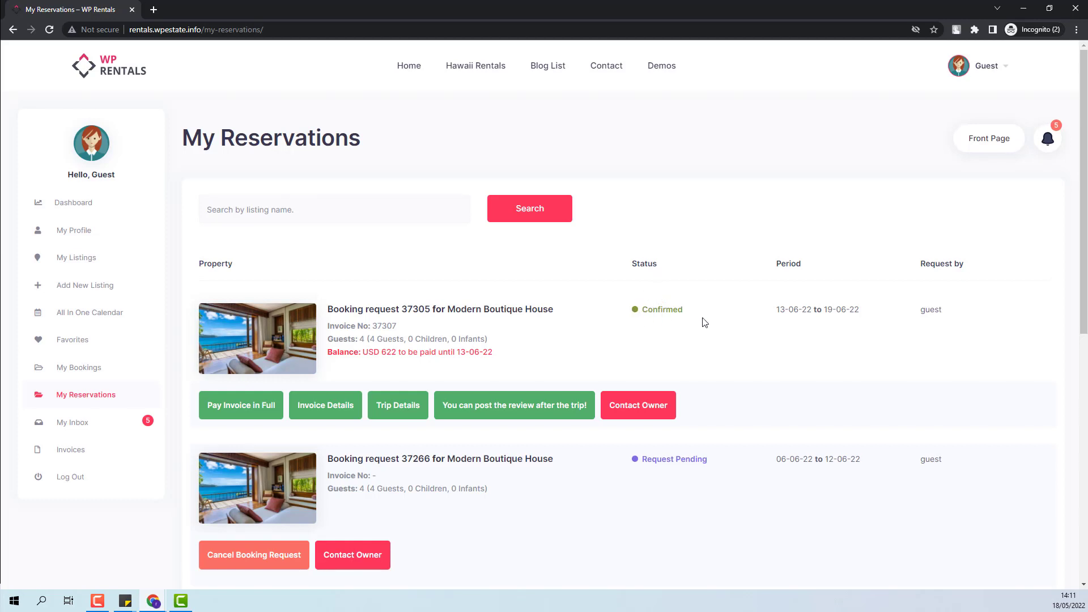
{"action": "mouse_move", "coordinate": [692, 316]}
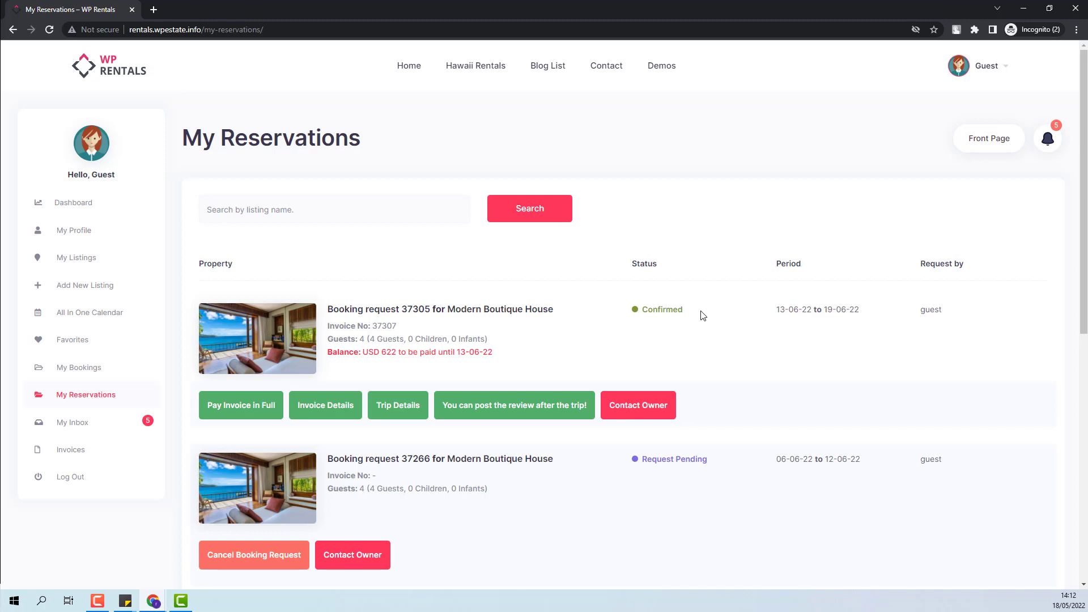
{"action": "mouse_move", "coordinate": [234, 419]}
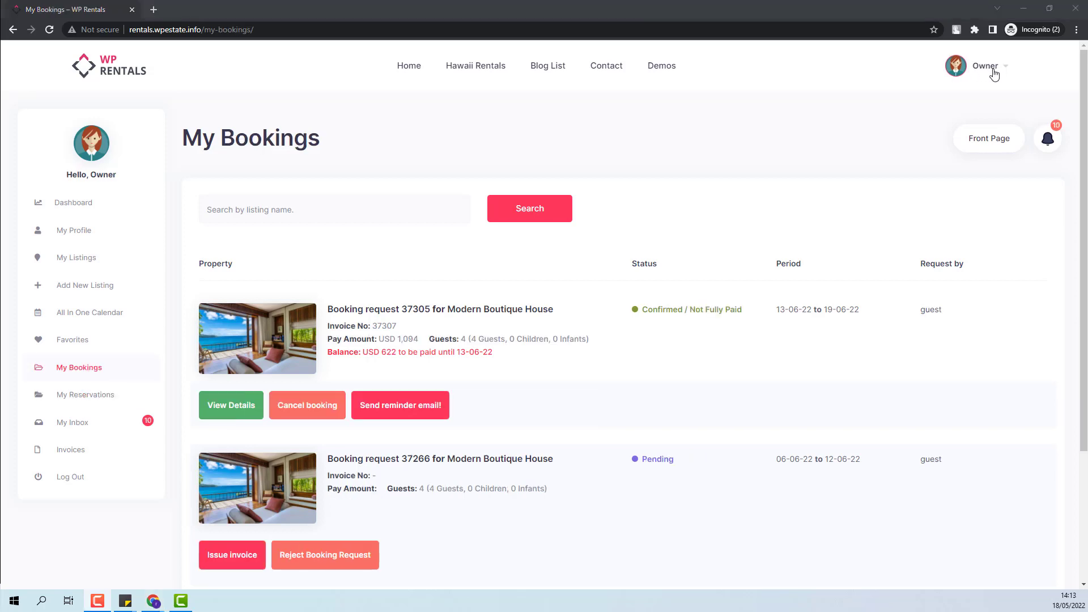
{"action": "mouse_move", "coordinate": [340, 373]}
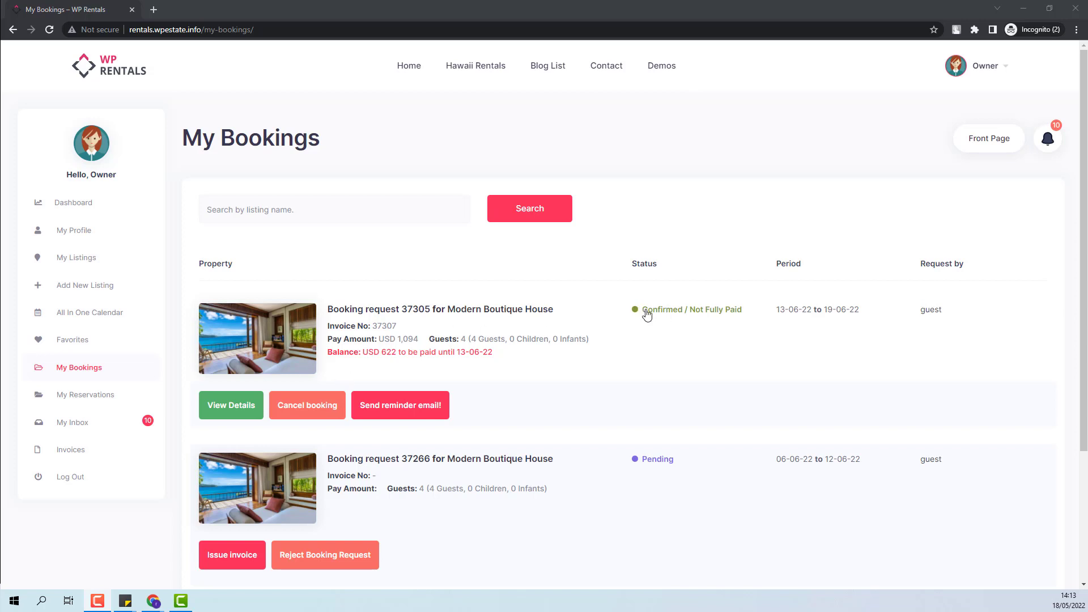
{"action": "mouse_move", "coordinate": [748, 316]}
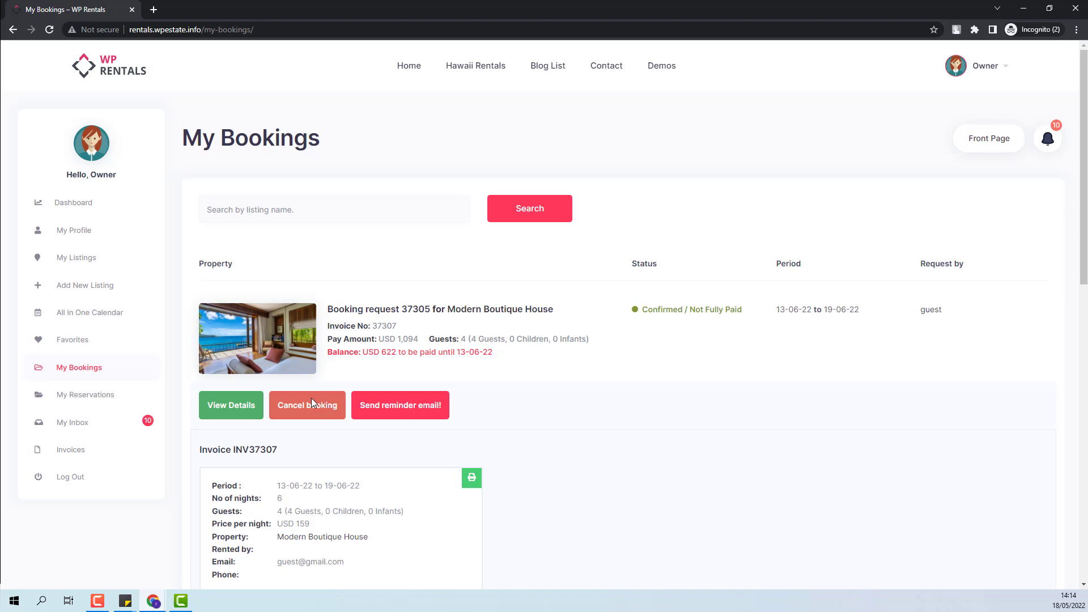
{"action": "mouse_move", "coordinate": [399, 405]}
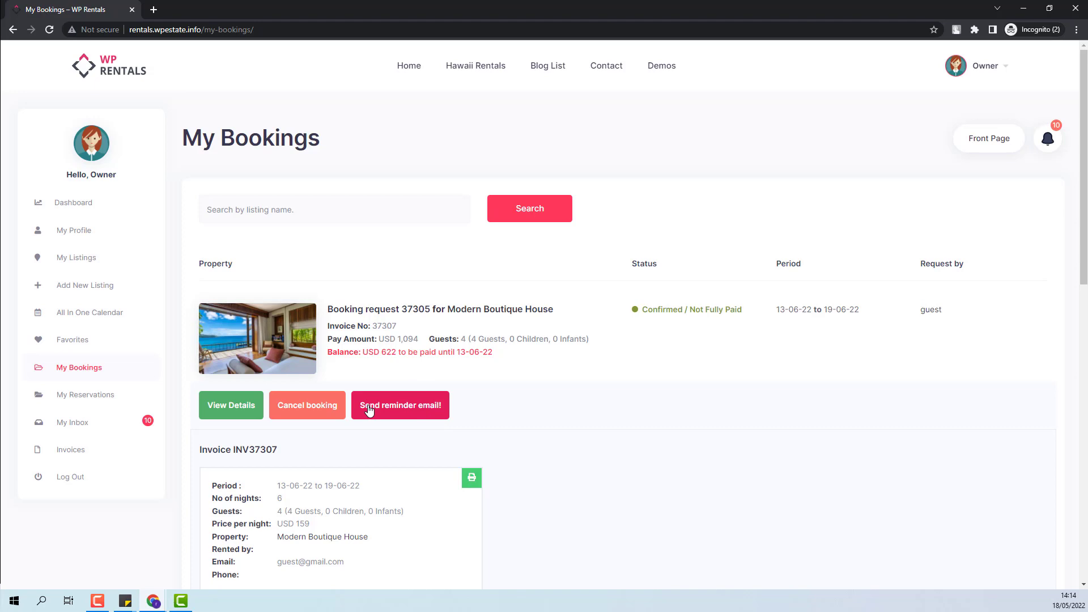
{"action": "mouse_move", "coordinate": [436, 414]}
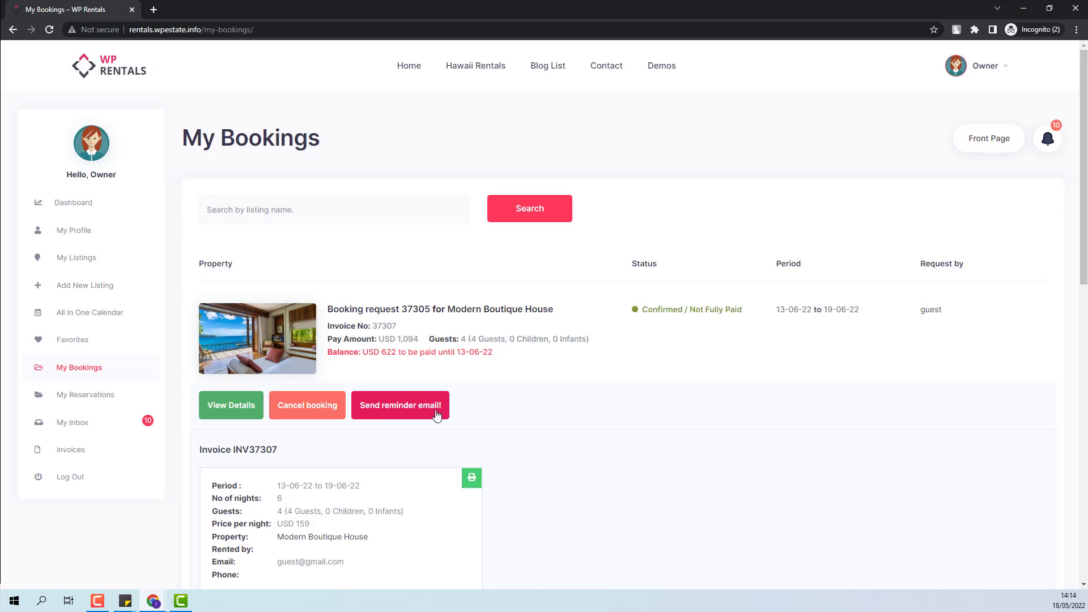
{"action": "mouse_move", "coordinate": [468, 415]}
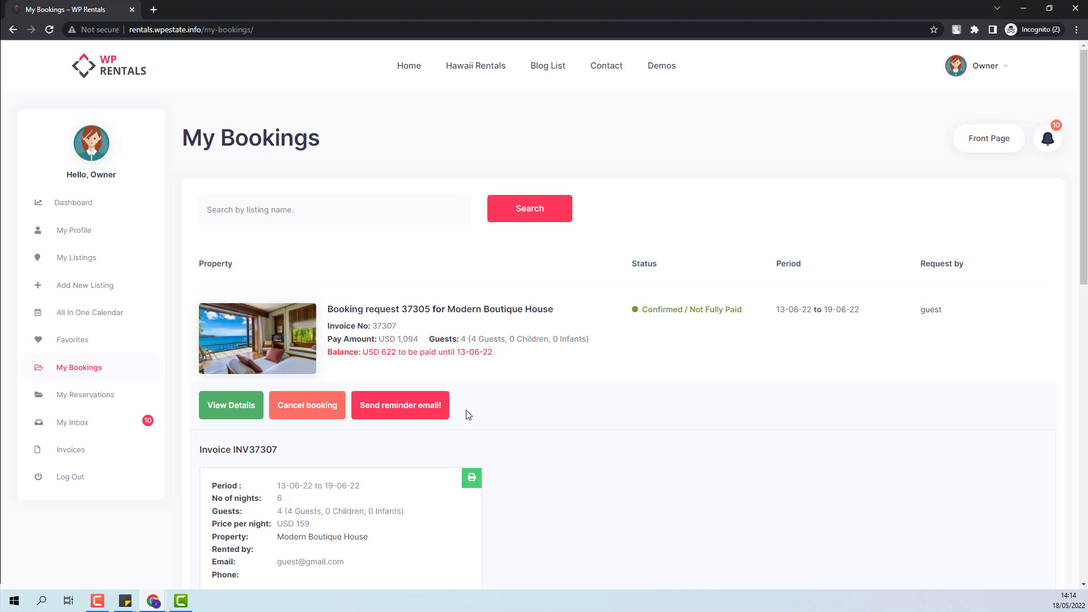
{"action": "mouse_move", "coordinate": [399, 405]}
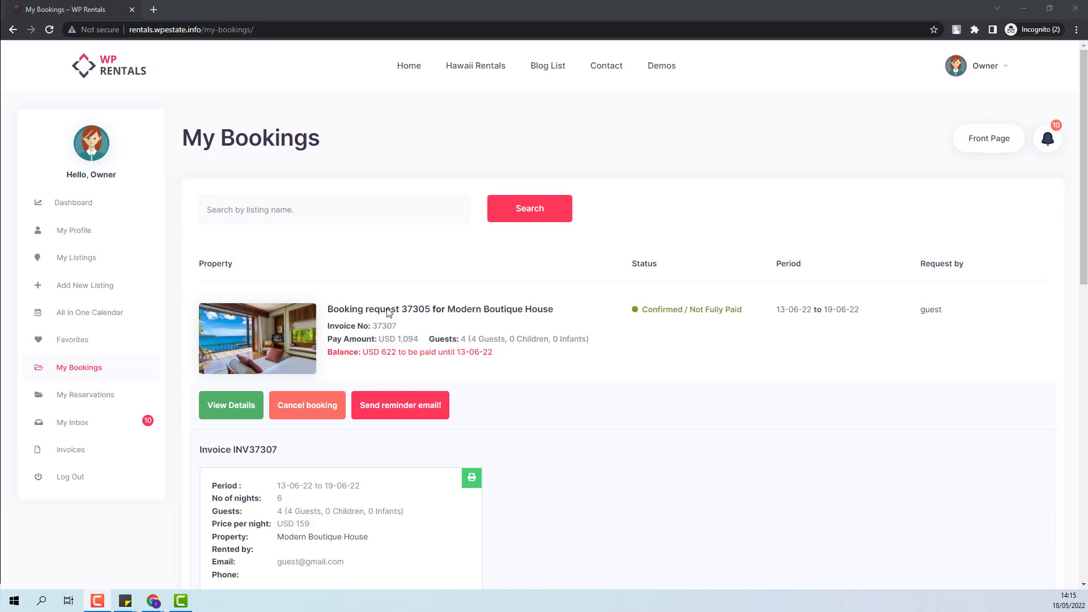
{"action": "mouse_move", "coordinate": [845, 445]}
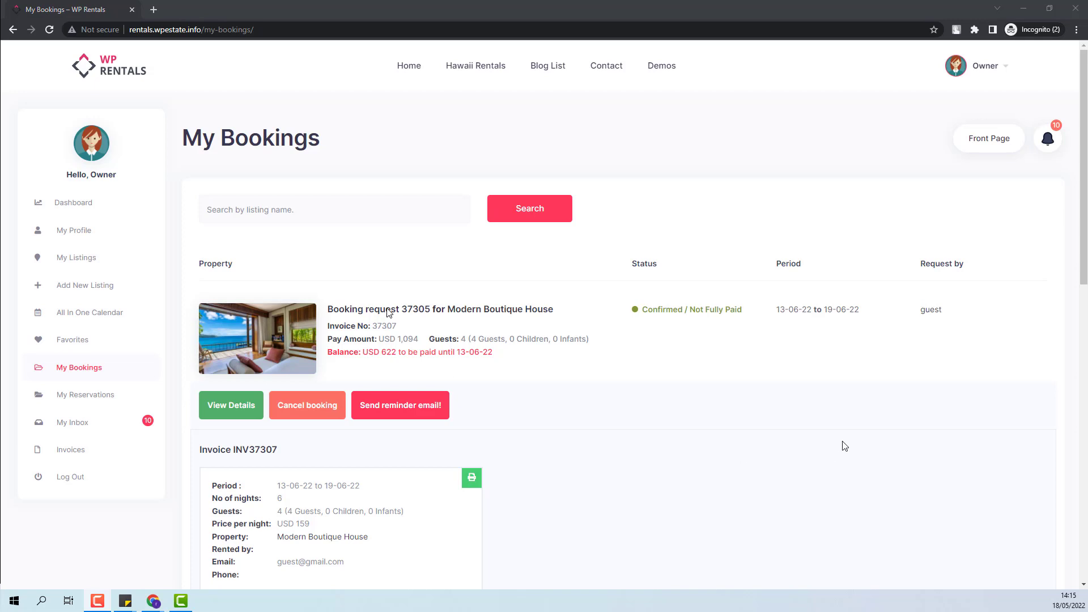
{"action": "left_click", "coordinate": [86, 395]}
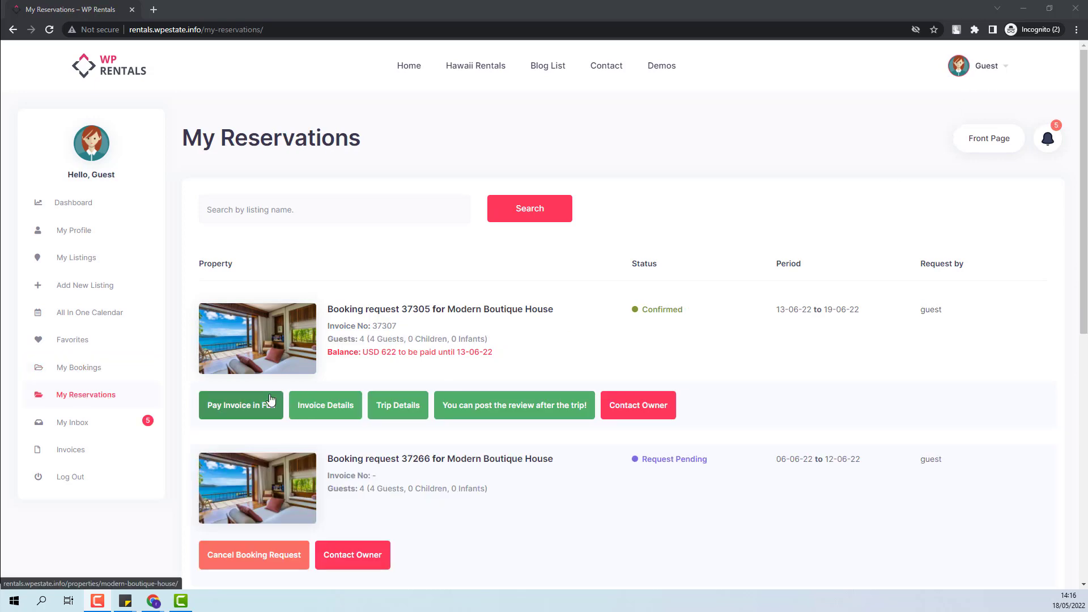
{"action": "mouse_move", "coordinate": [270, 413]}
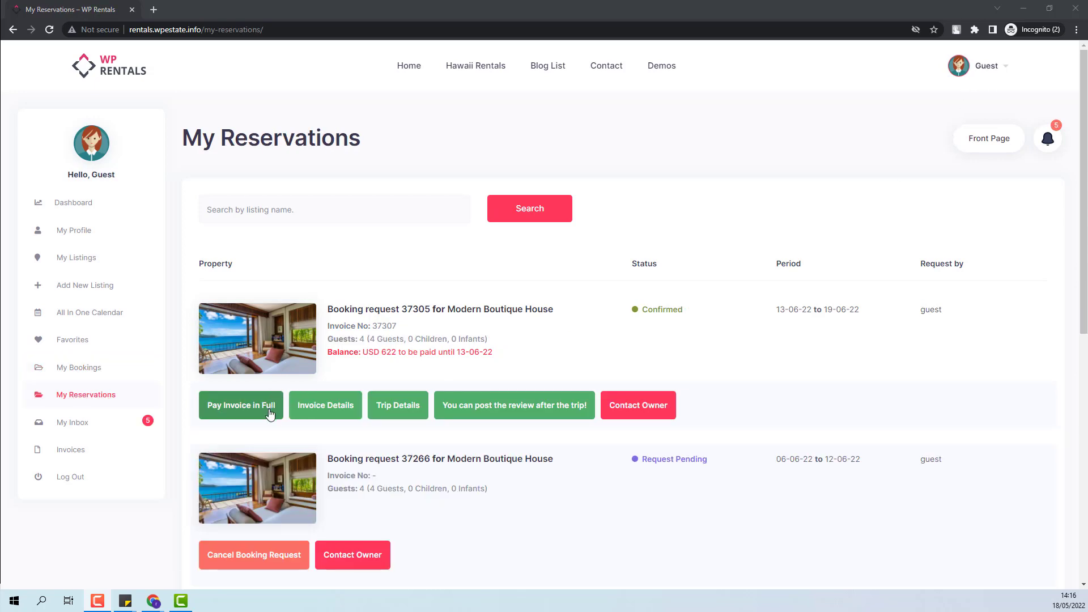
{"action": "left_click", "coordinate": [240, 405]}
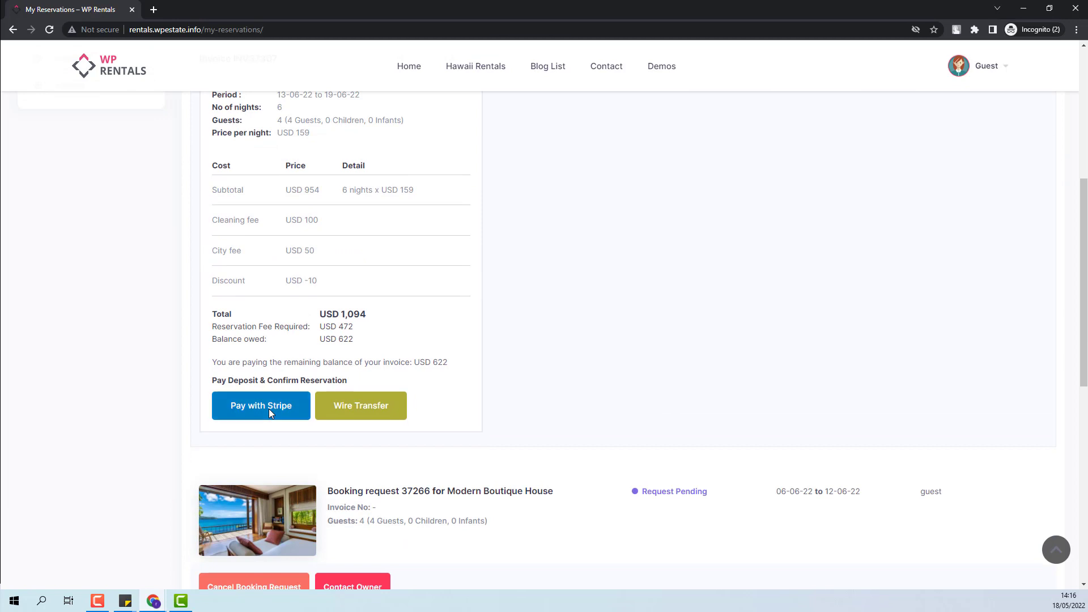
{"action": "left_click", "coordinate": [260, 406]}
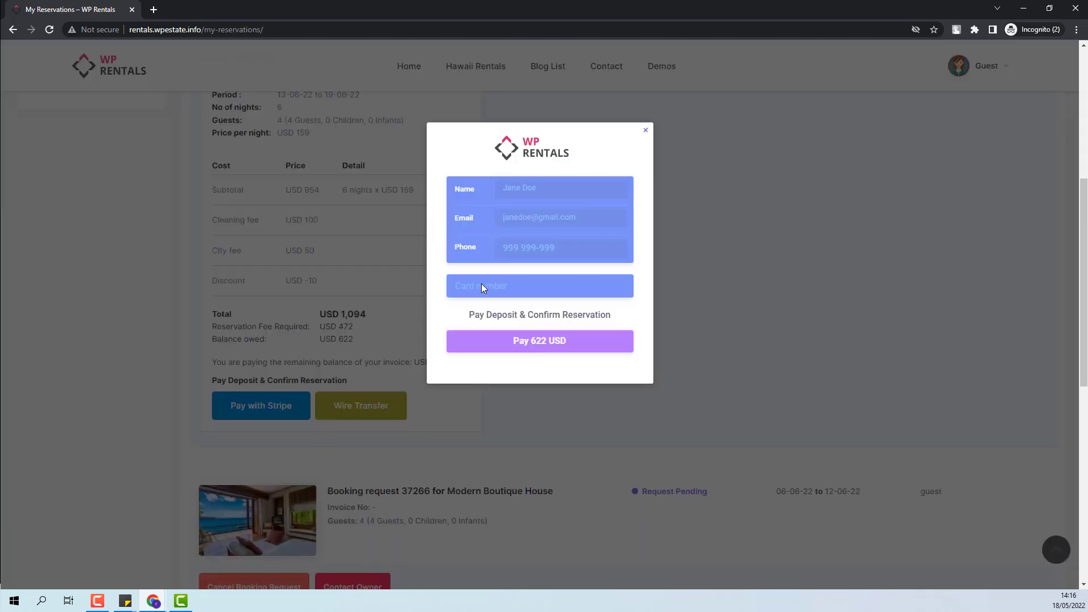
{"action": "type", "text": "4242 4242 4242 4"}
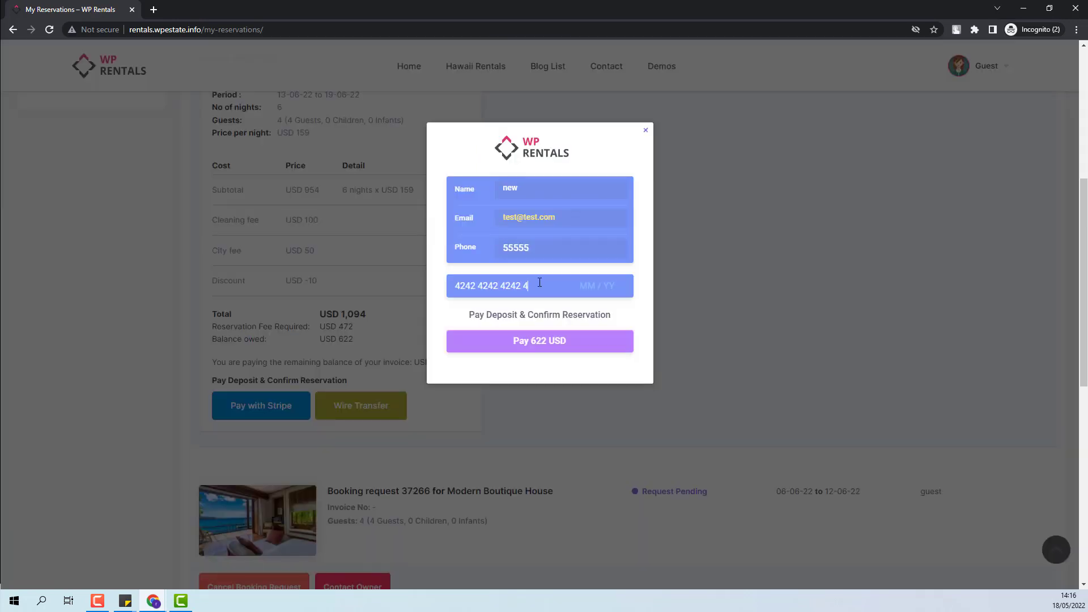
{"action": "left_click", "coordinate": [539, 340]}
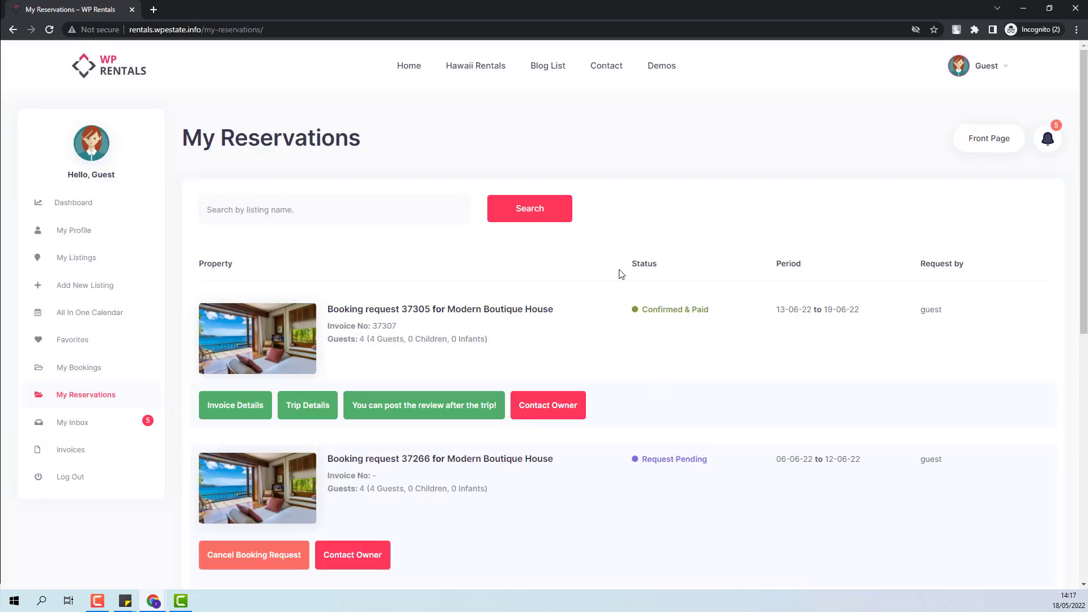
{"action": "mouse_move", "coordinate": [705, 317]}
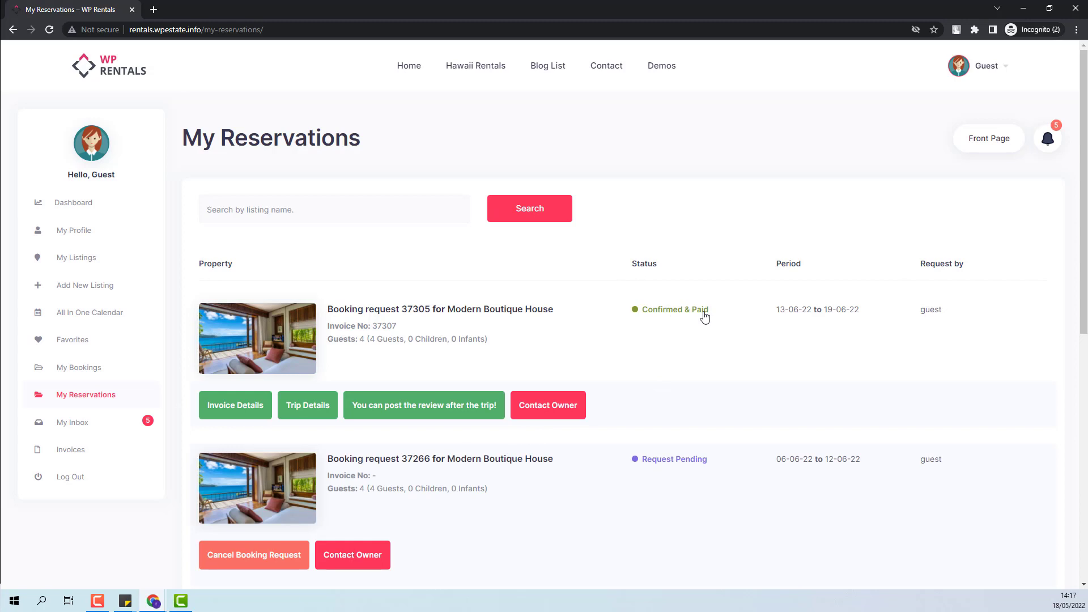
- Switch to the owner's bookings list to see booking 37305 marked Confirmed & Fully Paid
{"action": "left_click", "coordinate": [80, 367]}
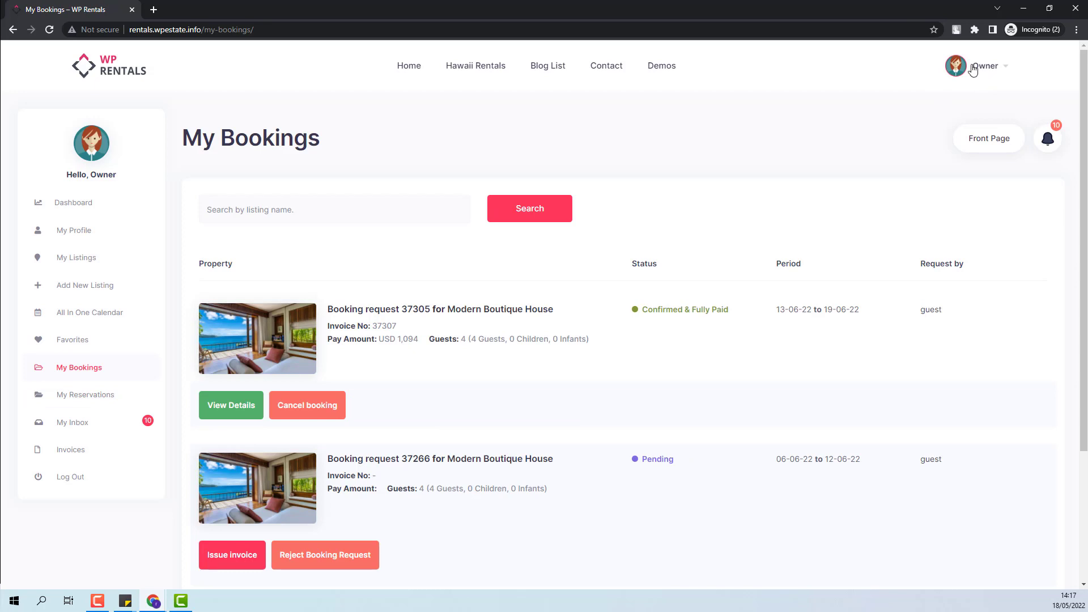
{"action": "mouse_move", "coordinate": [727, 317]}
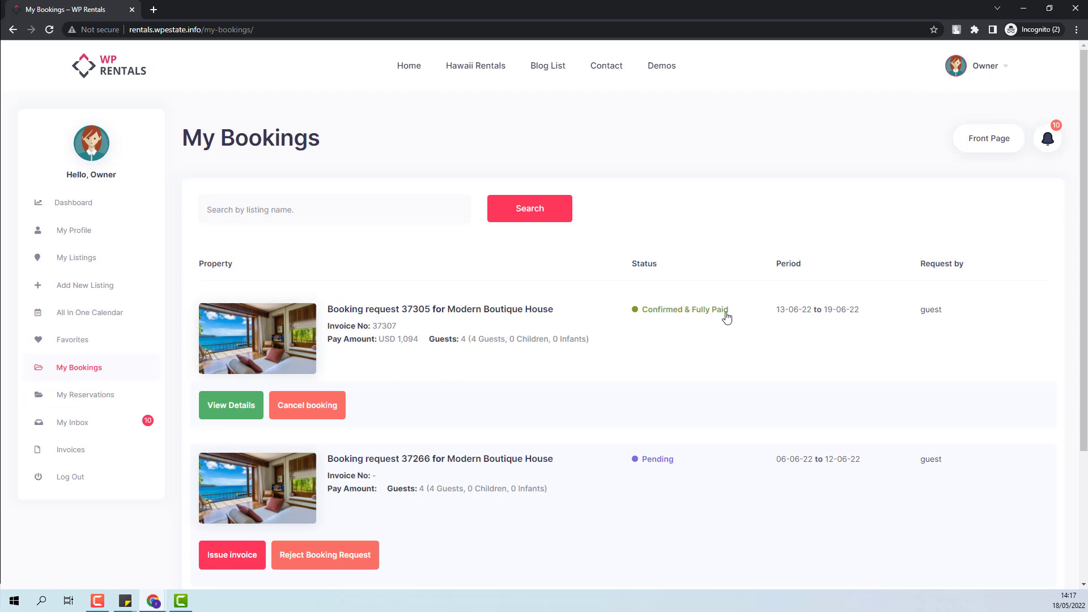
{"action": "mouse_move", "coordinate": [718, 318]}
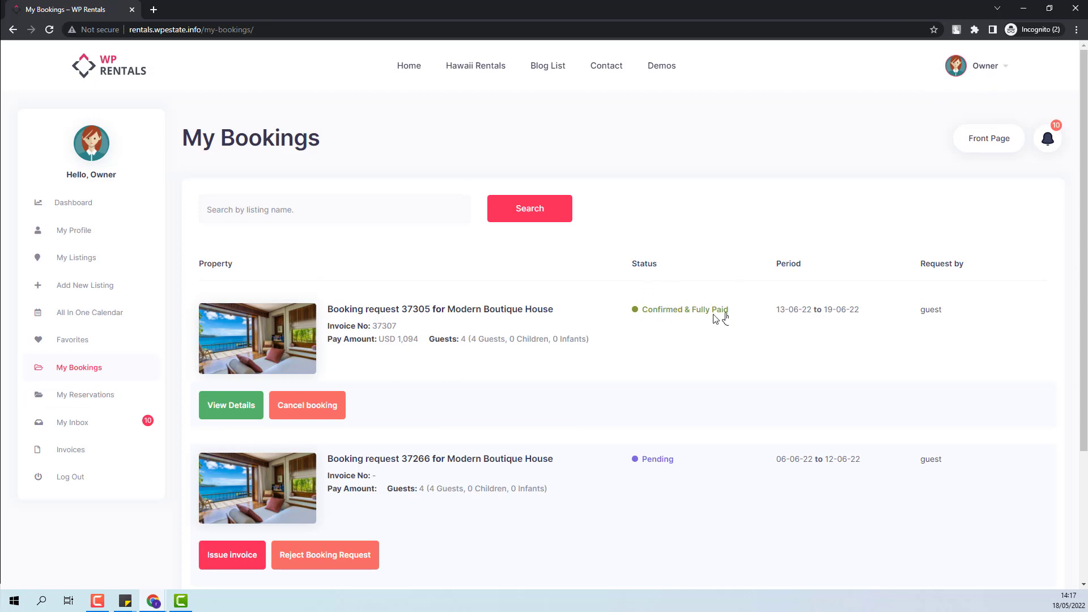
{"action": "mouse_move", "coordinate": [323, 317]}
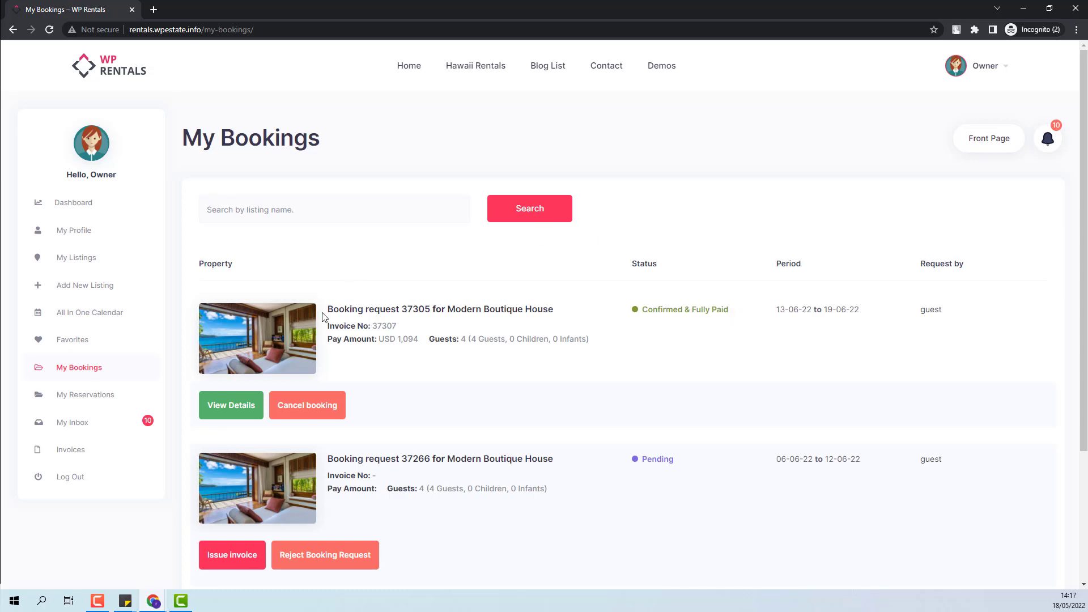
{"action": "mouse_move", "coordinate": [231, 405]}
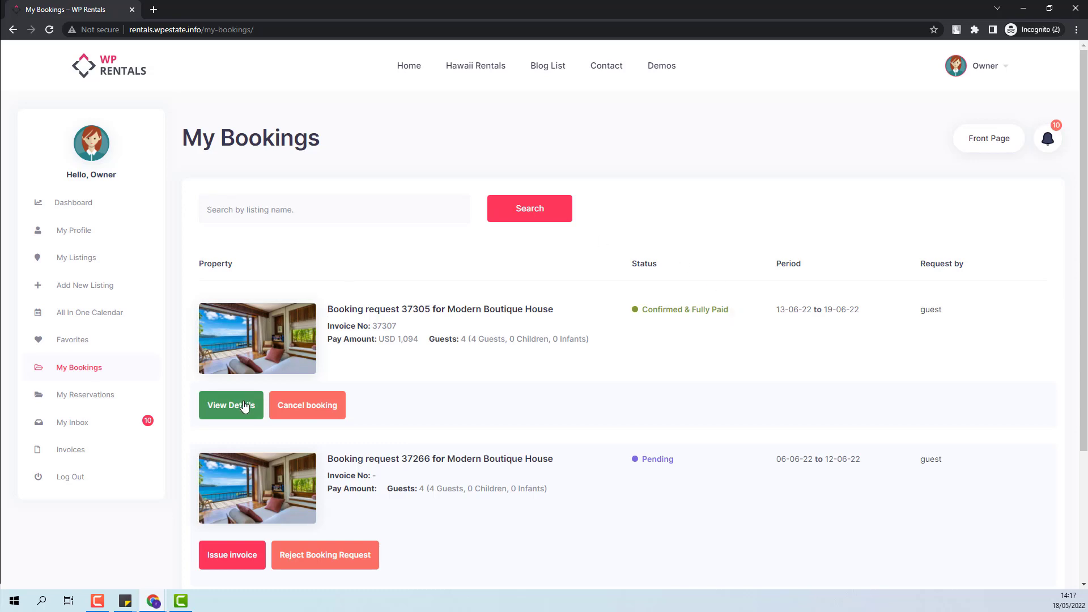
{"action": "mouse_move", "coordinate": [315, 412]}
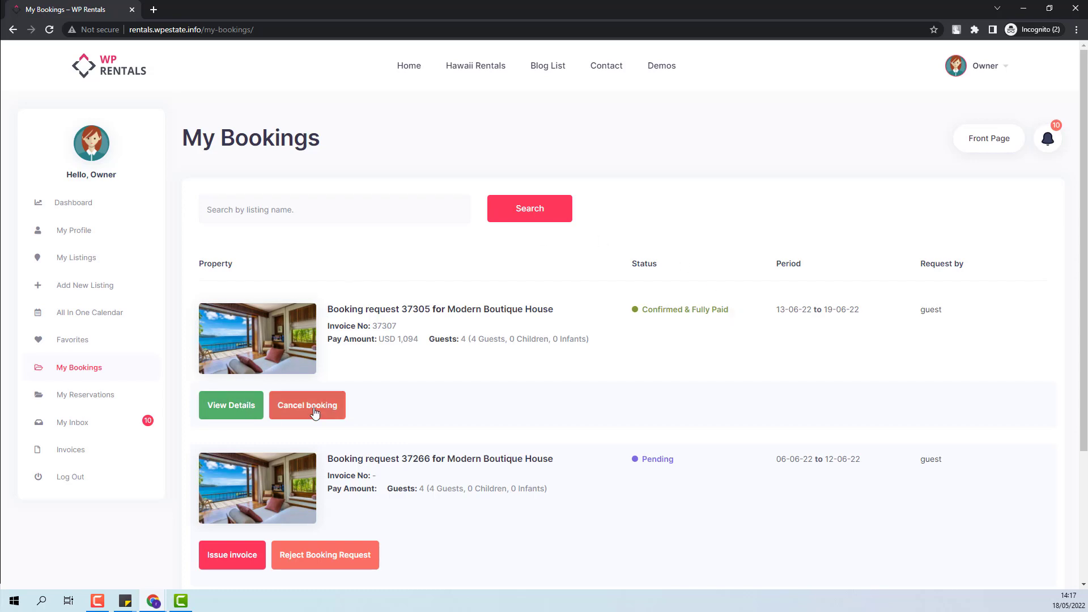